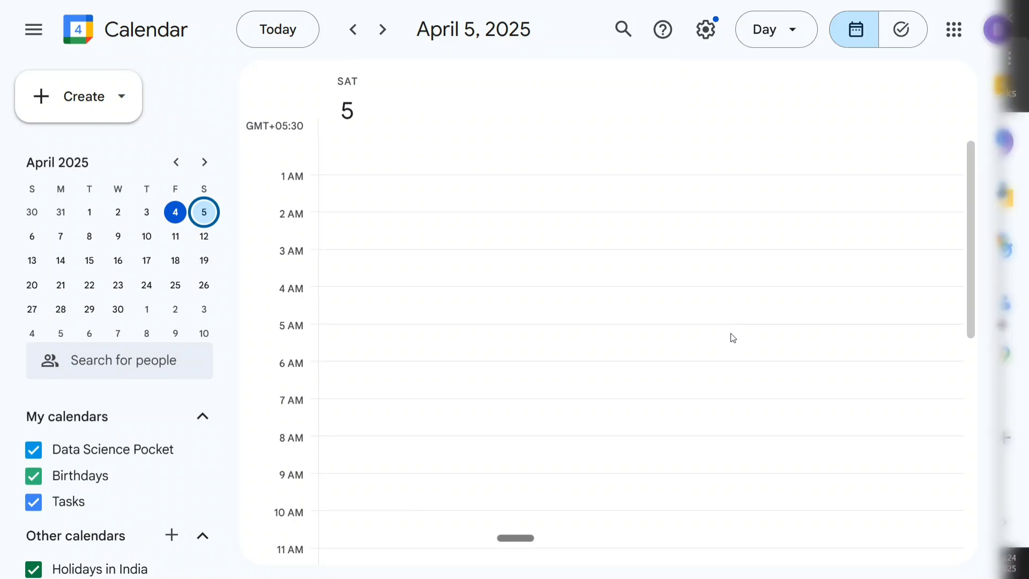
Bring Claude Desktop forward, review the Available MCP Tools list, and dismiss it.
{"action": "left_click", "coordinate": [758, 562]}
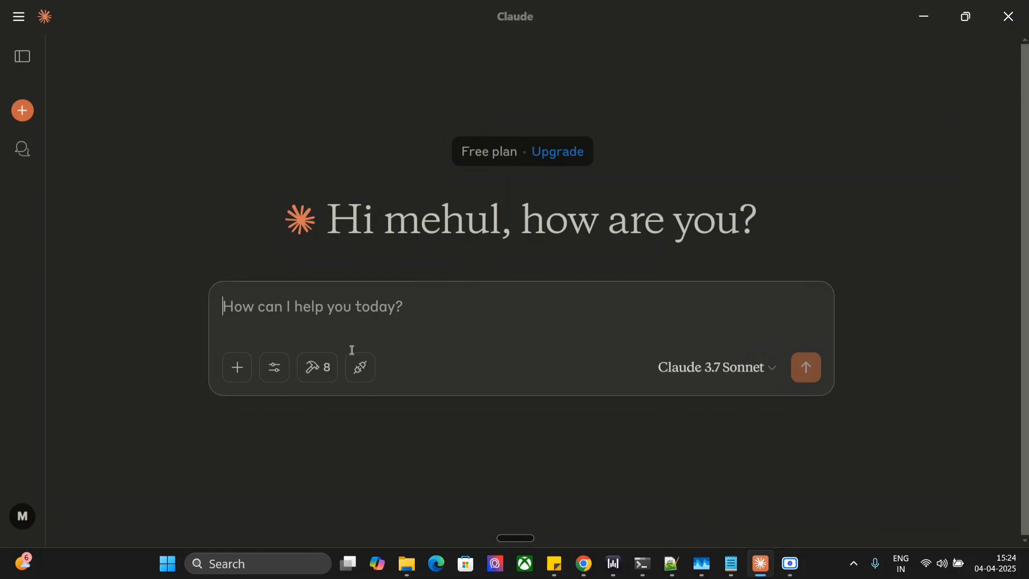
{"action": "mouse_move", "coordinate": [402, 340]}
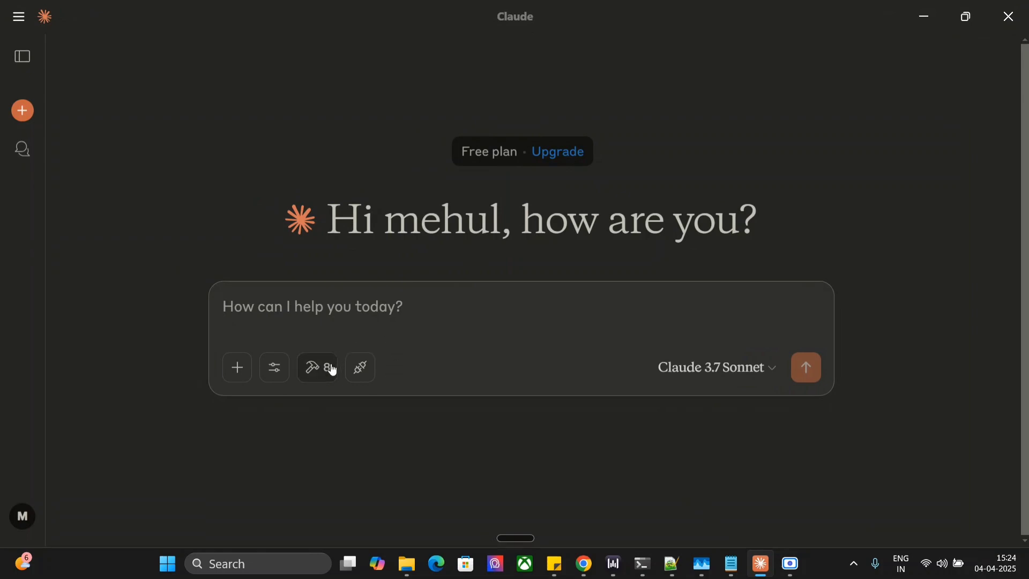
{"action": "left_click", "coordinate": [317, 368]}
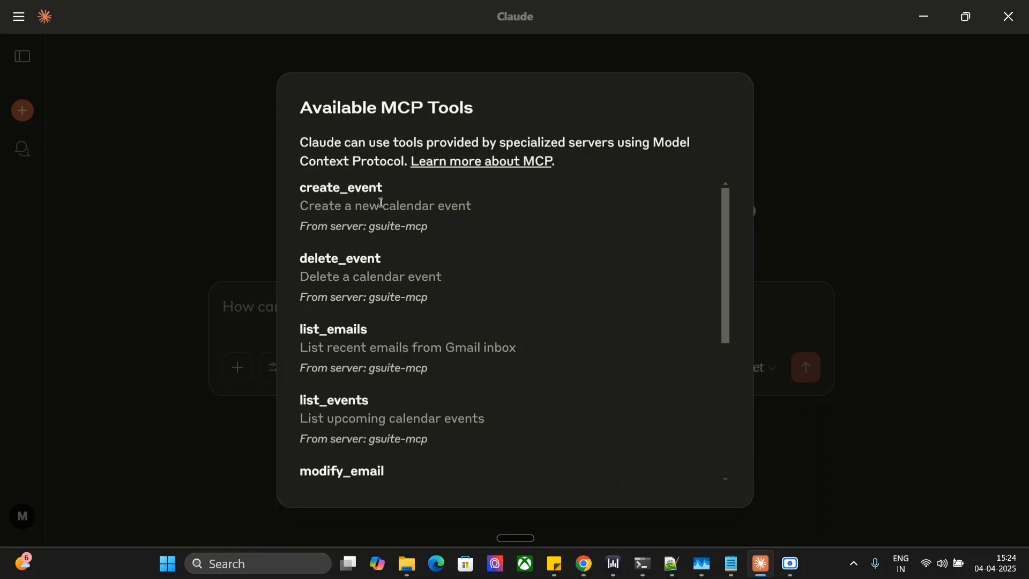
{"action": "mouse_move", "coordinate": [379, 263]}
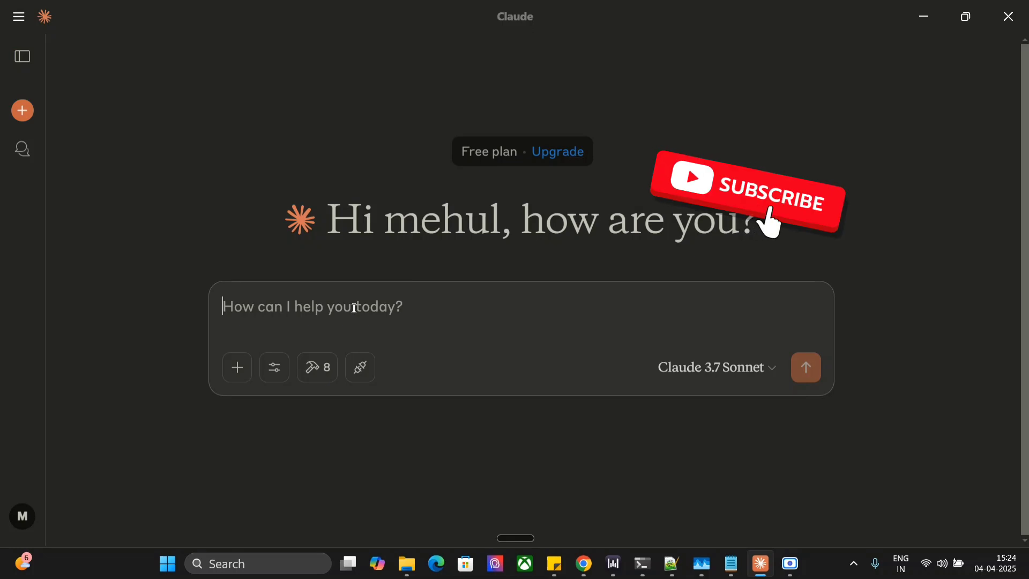
{"action": "left_click", "coordinate": [748, 197]}
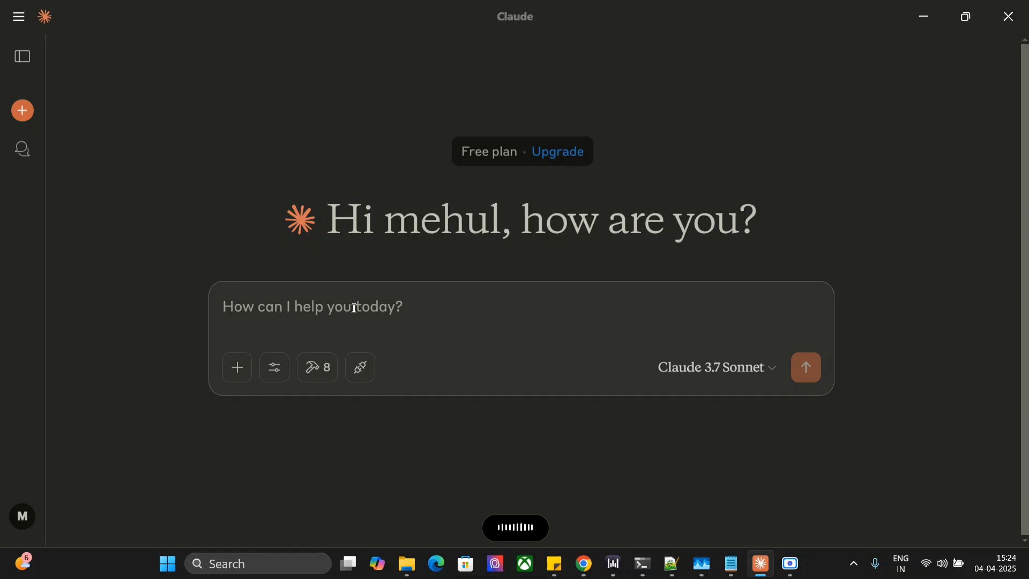
Ask Claude to create an 'MCP Testing' event on April 5 at 11:00 PM IST and approve create_event.
{"action": "type", "text": "Create a calendar event for 5th of April, 11:00 PM IST. The name should be MCP Testing."}
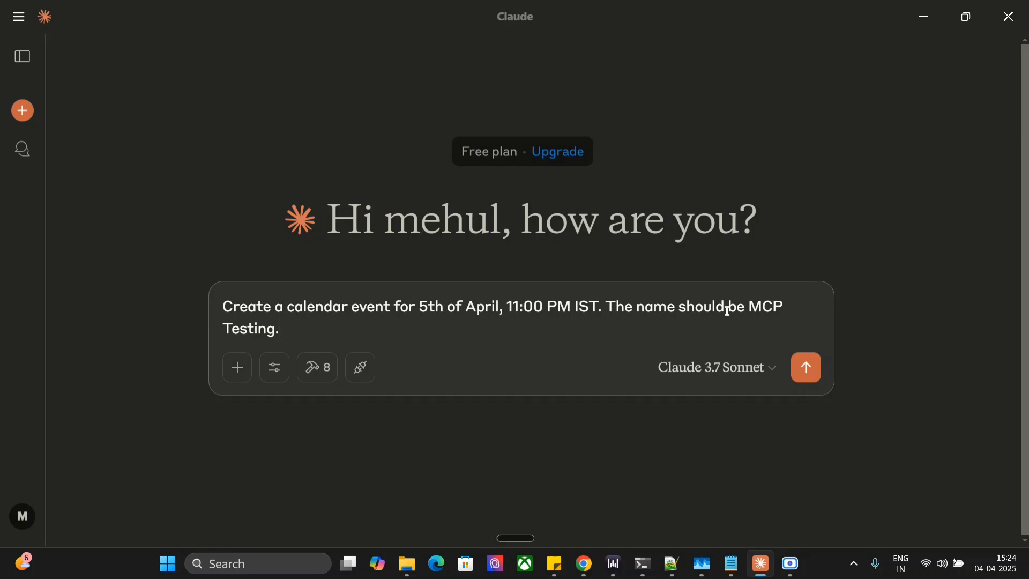
{"action": "left_click", "coordinate": [804, 367]}
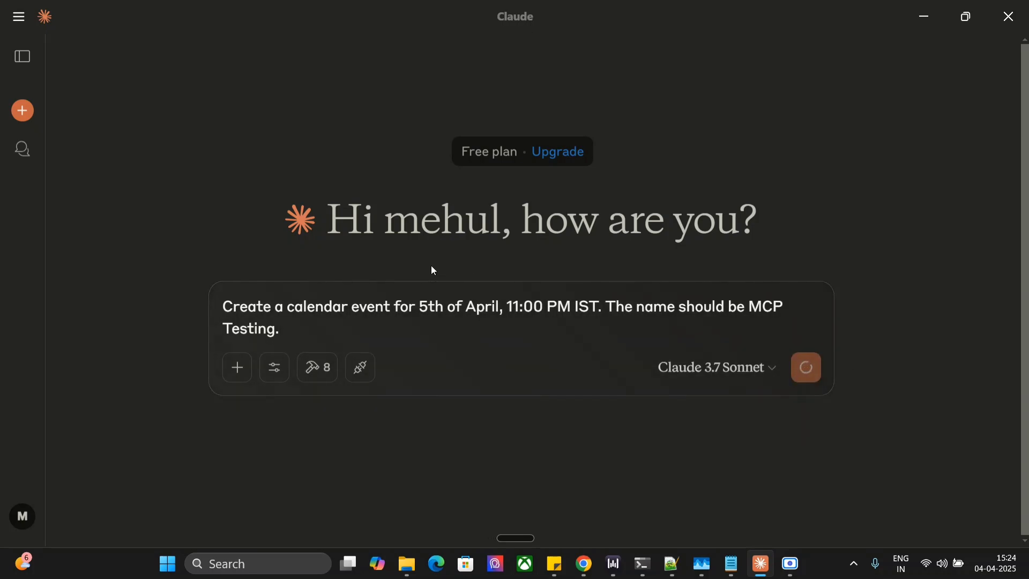
{"action": "left_click", "coordinate": [805, 366]}
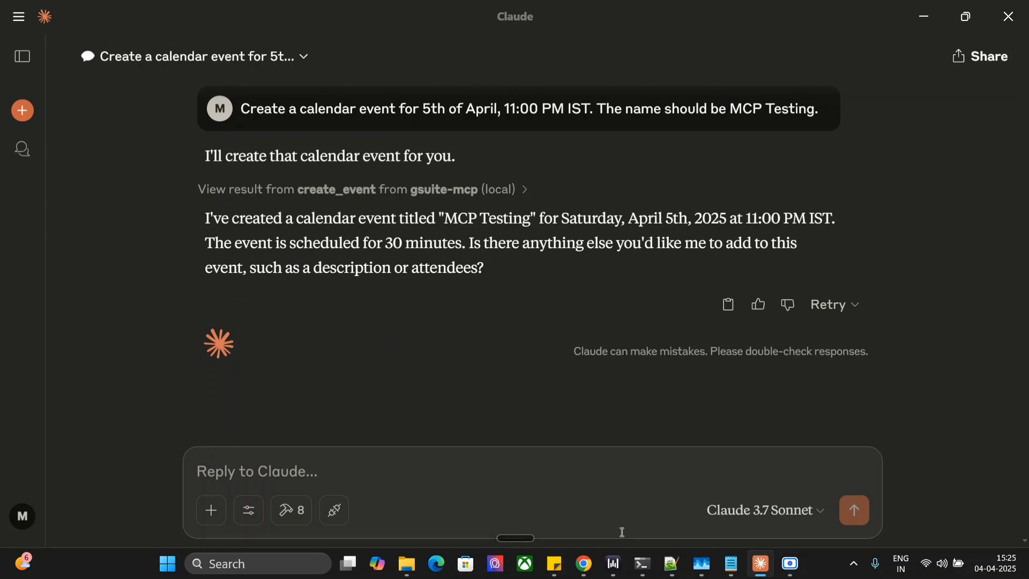
{"action": "left_click", "coordinate": [582, 562]}
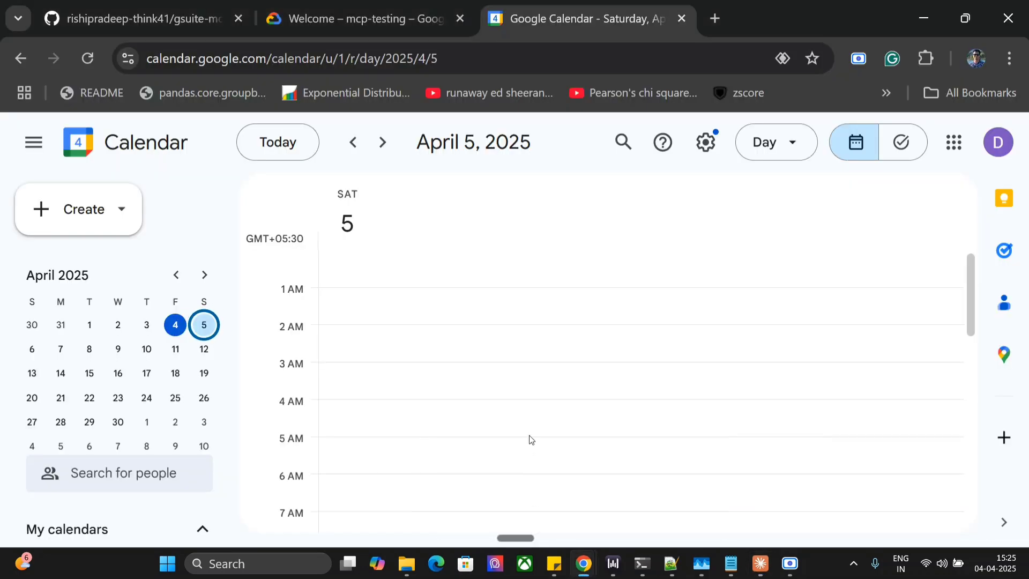
{"action": "scroll", "scroll_direction": "down", "scroll_amount": 3}
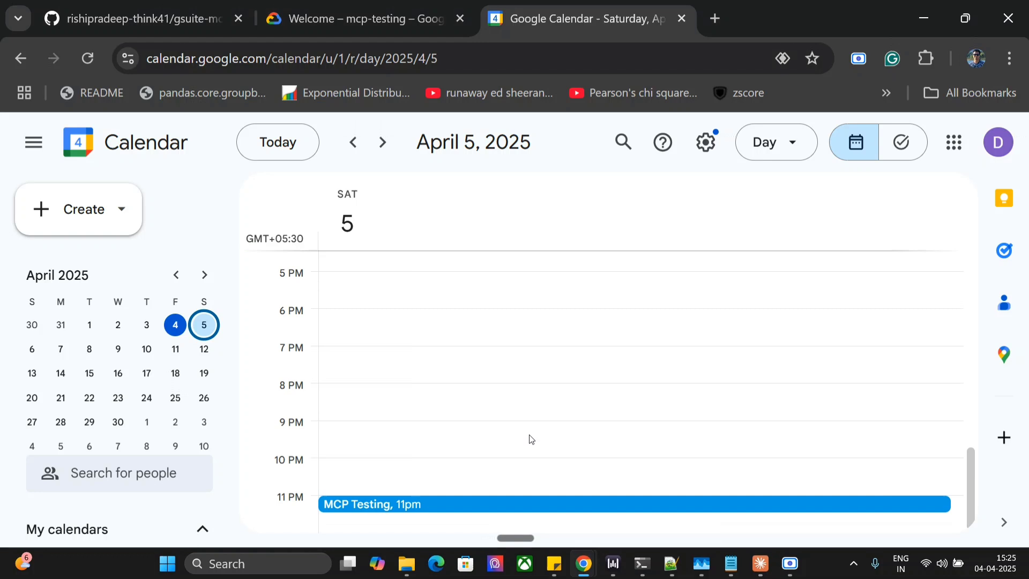
{"action": "mouse_move", "coordinate": [405, 506]}
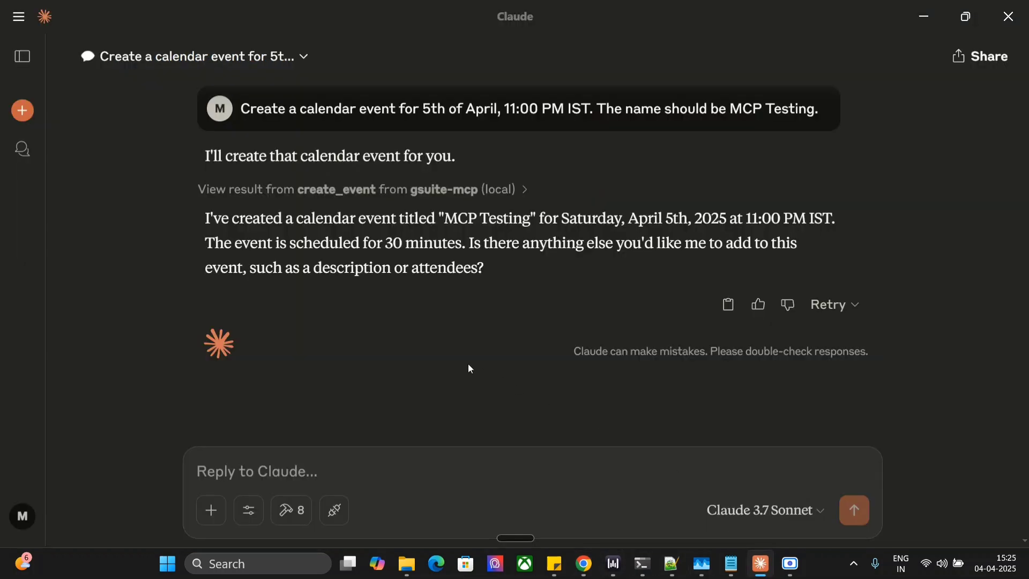
{"action": "mouse_move", "coordinate": [440, 460]}
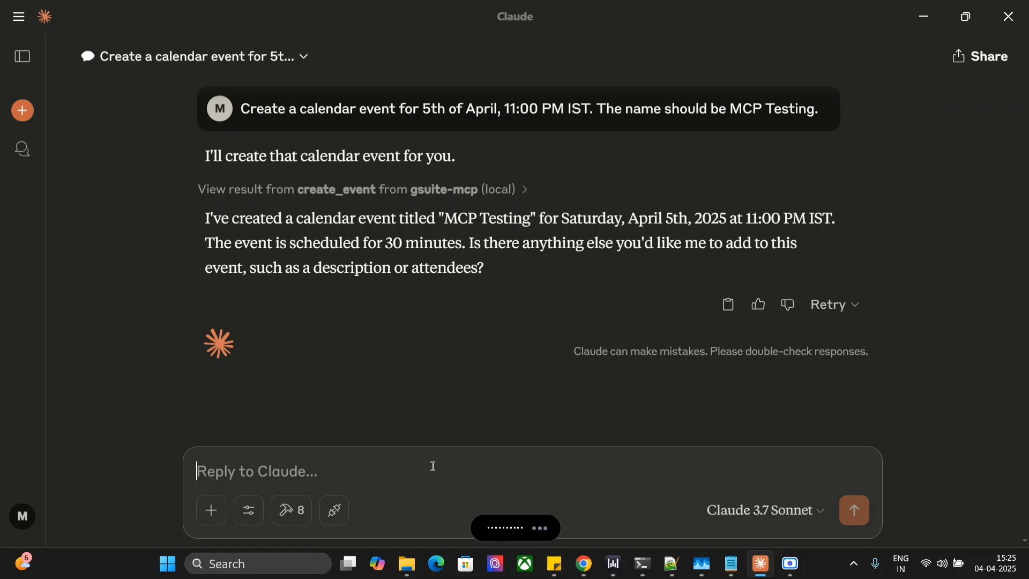
Ask Claude to fetch all April 5 calendar events and allow list_events for this chat.
{"action": "type", "text": "Fetch all the events scheduled for April 5th from my calendar."}
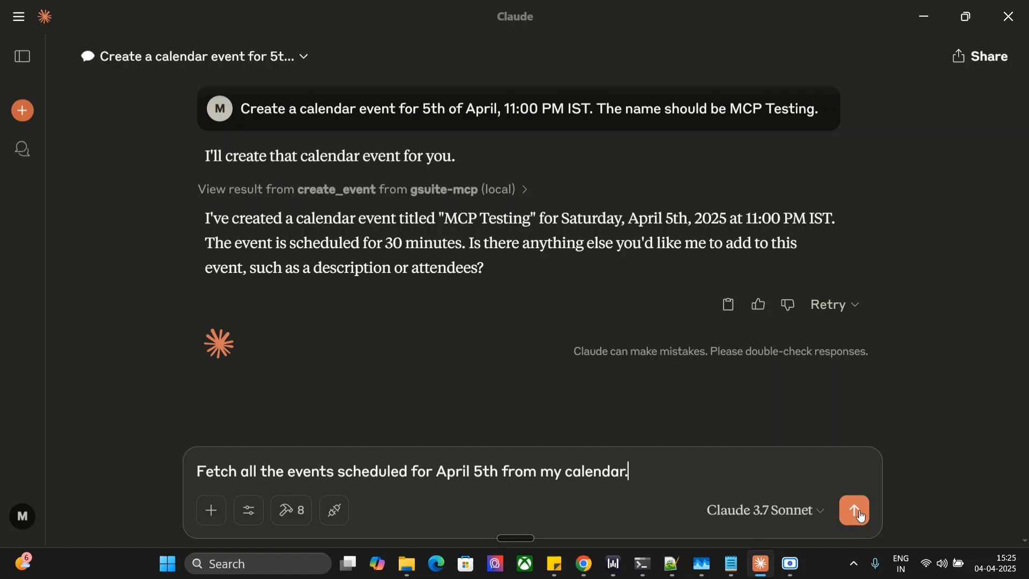
{"action": "left_click", "coordinate": [854, 510]}
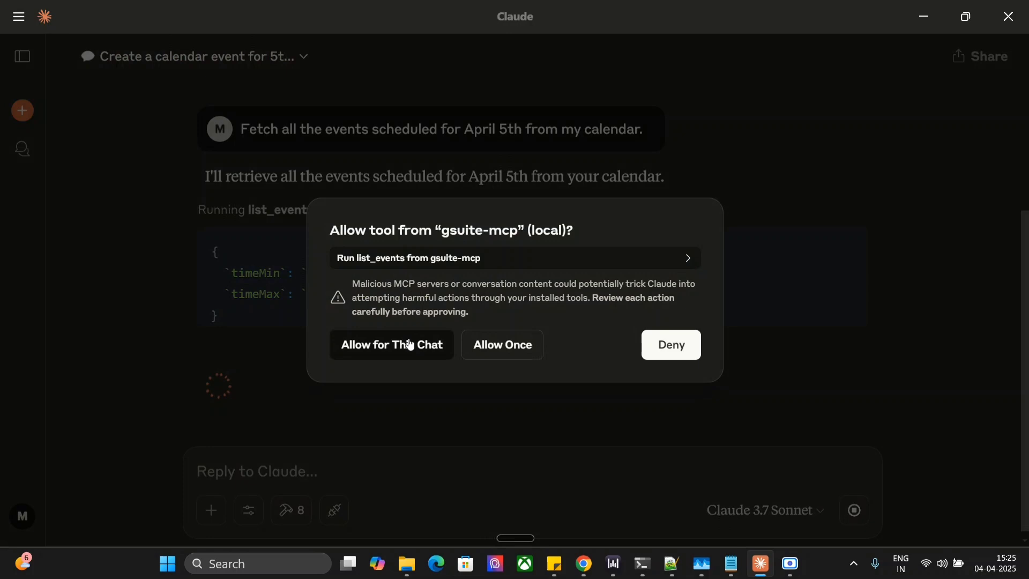
{"action": "left_click", "coordinate": [391, 344]}
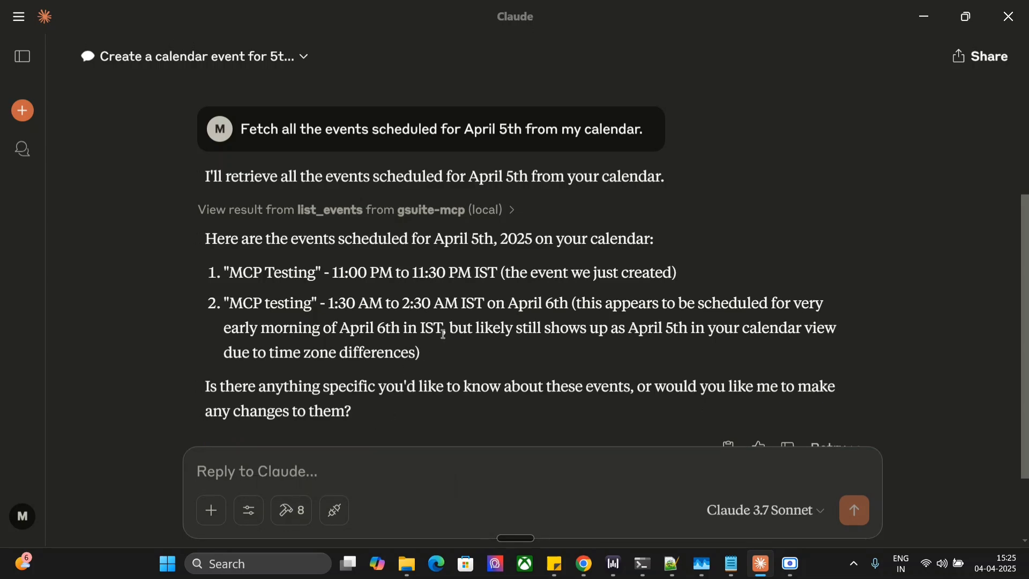
{"action": "scroll", "scroll_direction": "down", "scroll_amount": 3}
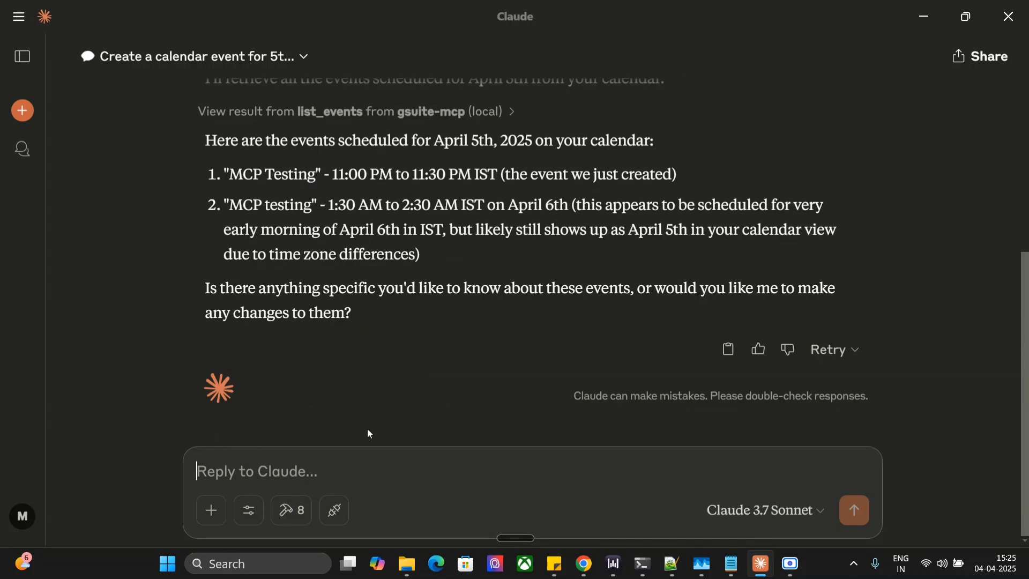
{"action": "mouse_move", "coordinate": [320, 471]}
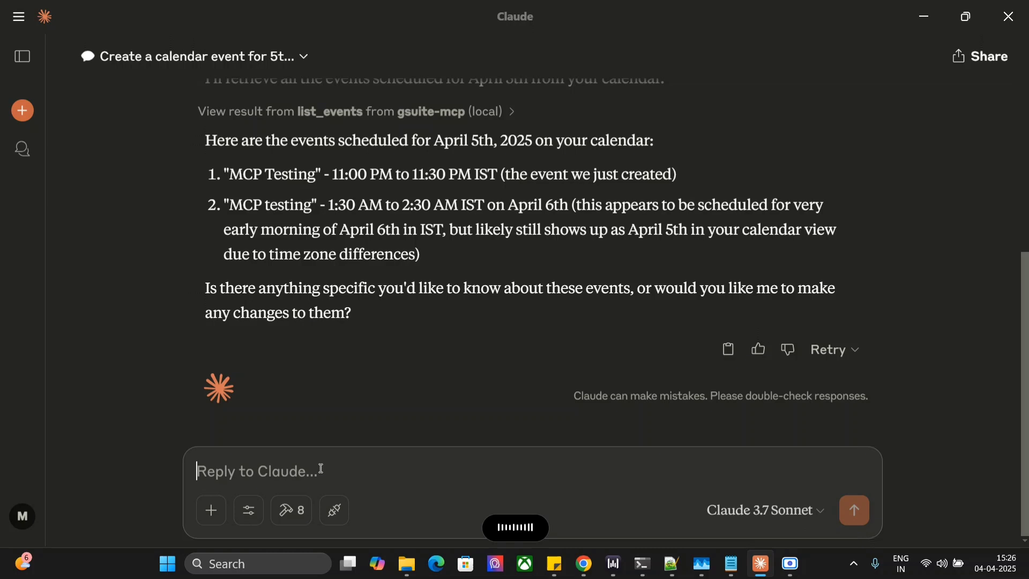
Ask Claude to delete tomorrow's 'MCP testing' events and approve delete_event.
{"action": "type", "text": "Delete all the events from my calendar for tomorrow named MCP testing."}
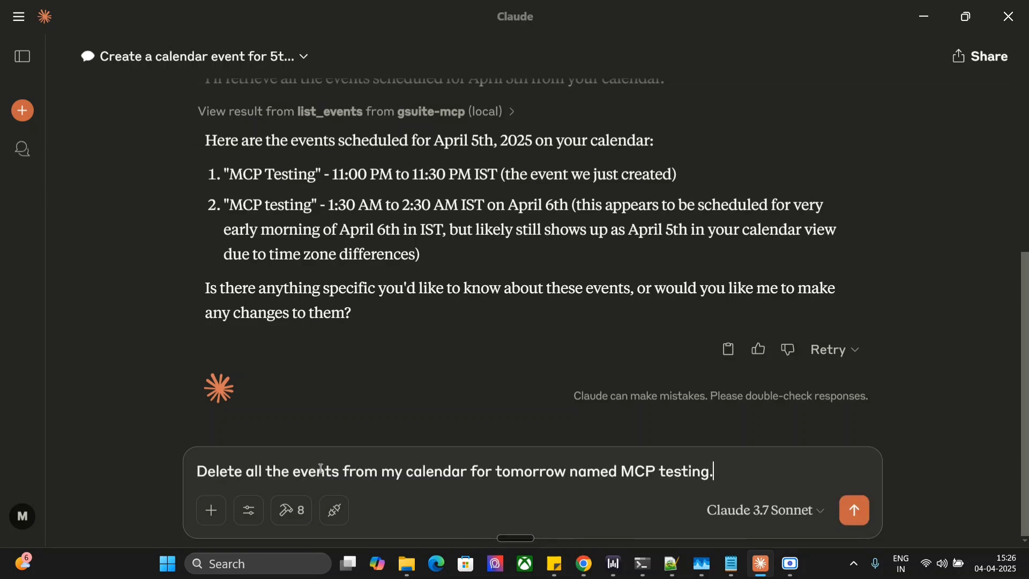
{"action": "left_click", "coordinate": [854, 510]}
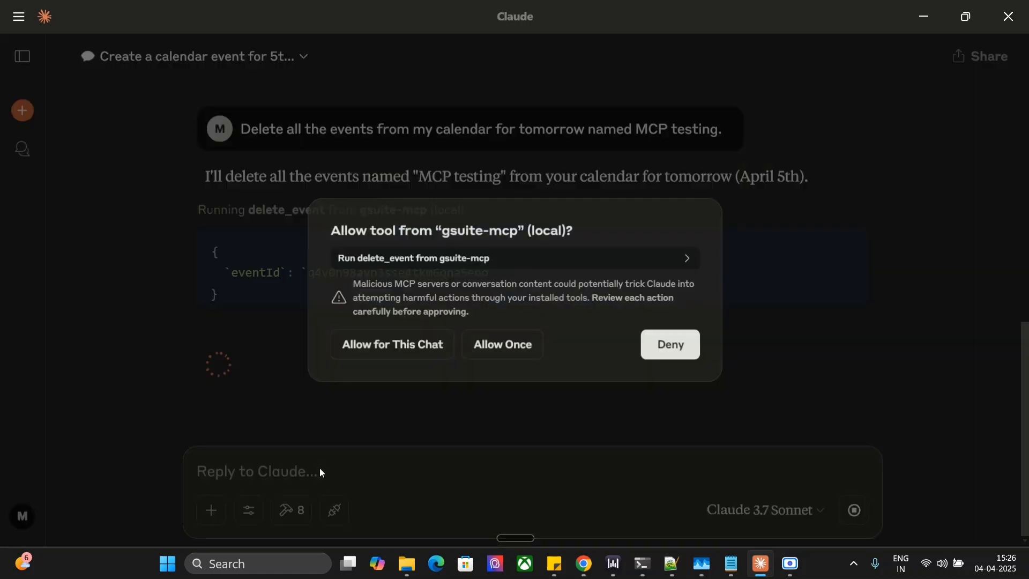
{"action": "left_click", "coordinate": [392, 344]}
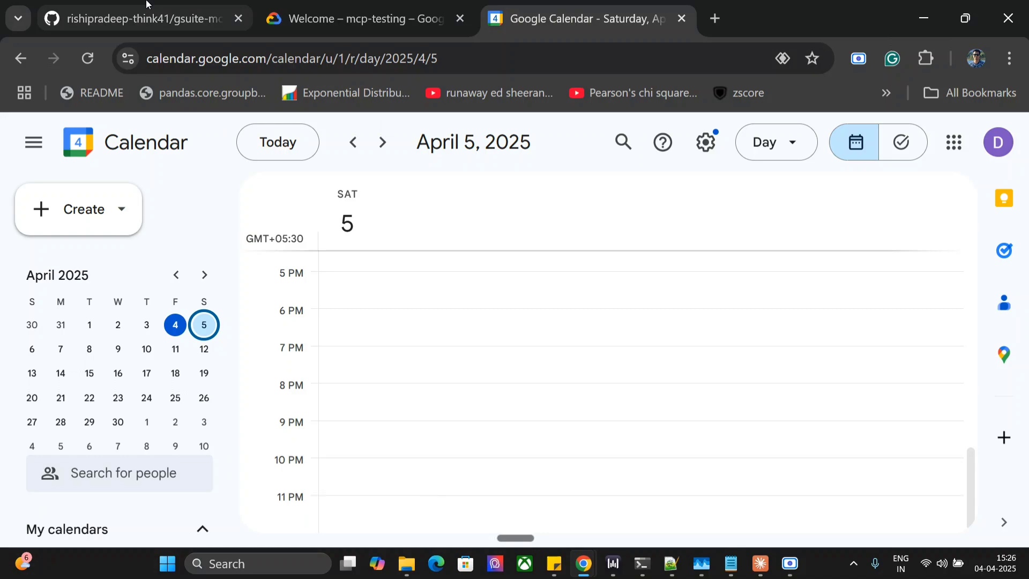
Switch to the gsuite-mcp repository and scroll the README down to its Prerequisites section.
{"action": "left_click", "coordinate": [130, 18]}
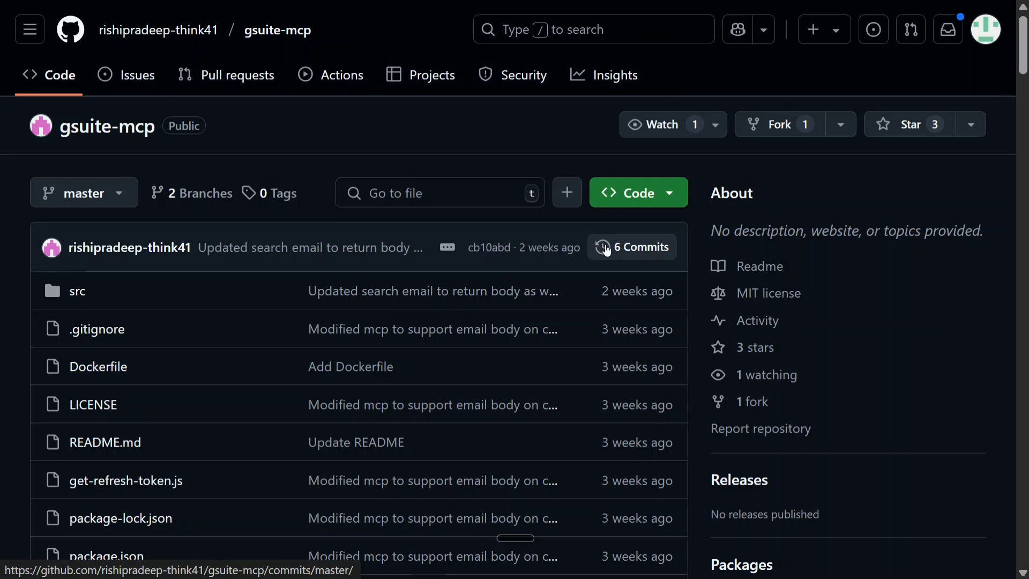
{"action": "mouse_move", "coordinate": [314, 159]}
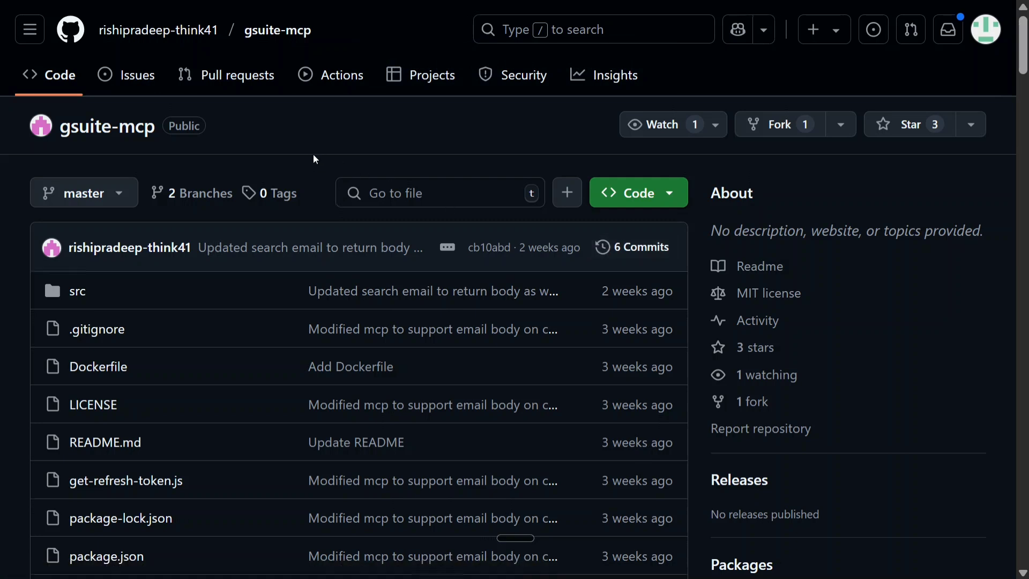
{"action": "mouse_move", "coordinate": [205, 50]}
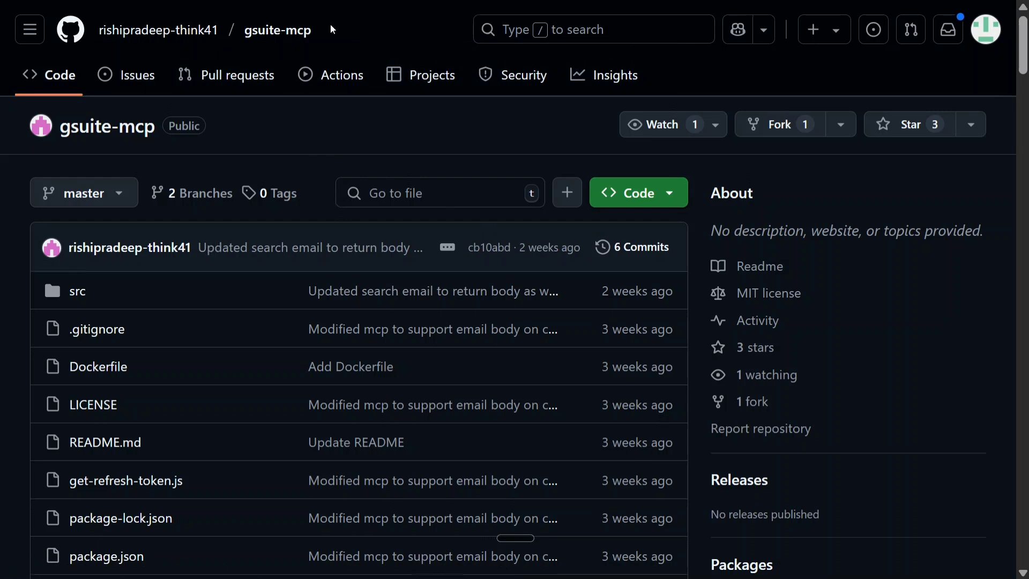
{"action": "mouse_move", "coordinate": [350, 177]}
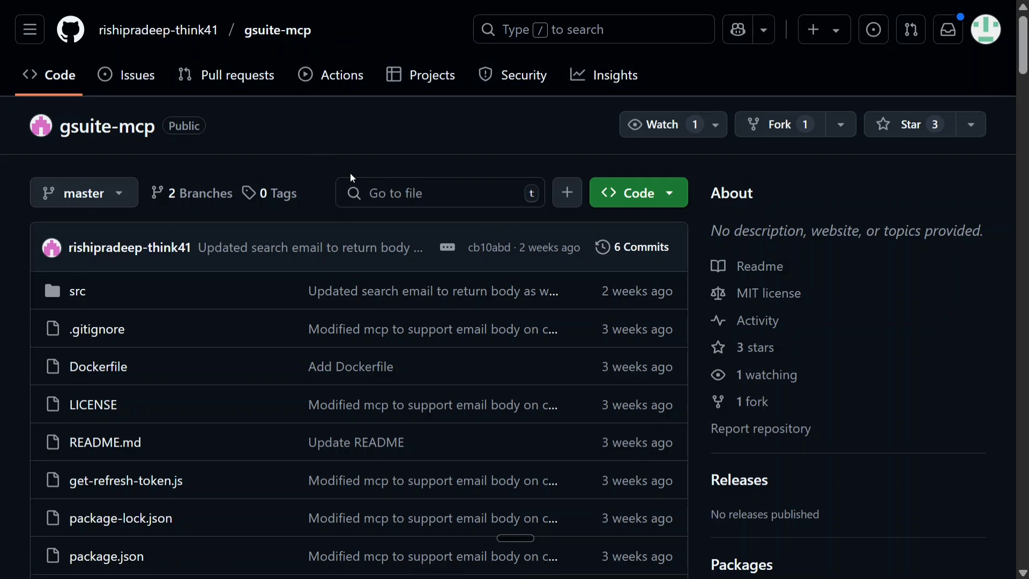
{"action": "scroll", "scroll_direction": "down", "scroll_amount": 3}
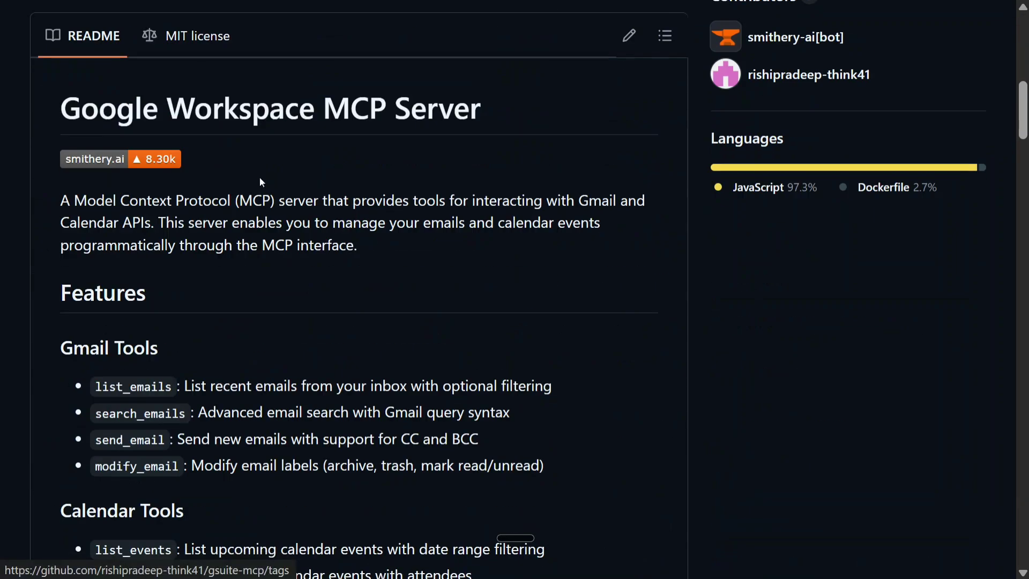
{"action": "scroll", "scroll_direction": "down", "scroll_amount": 3}
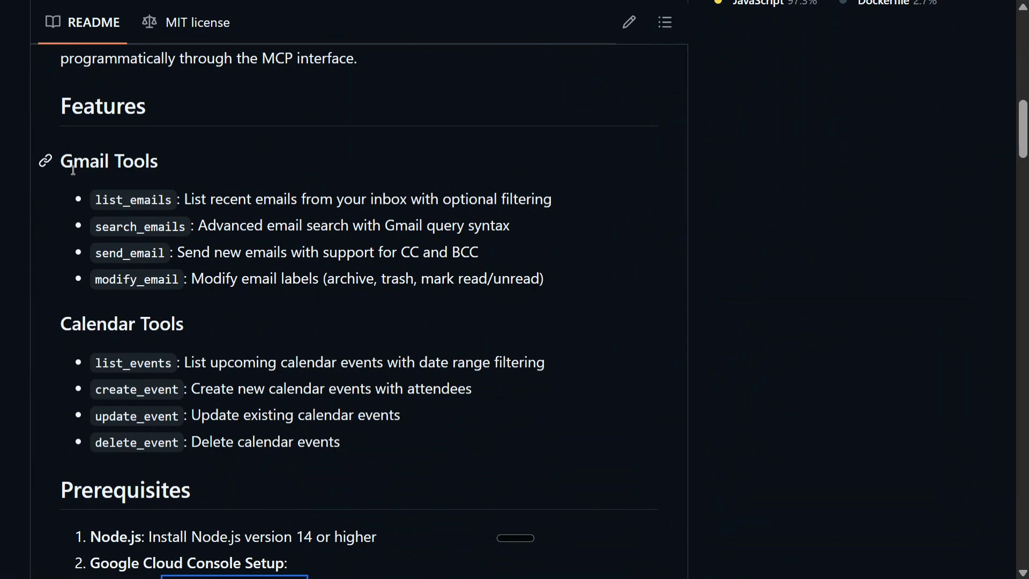
{"action": "scroll", "scroll_direction": "down", "scroll_amount": 3}
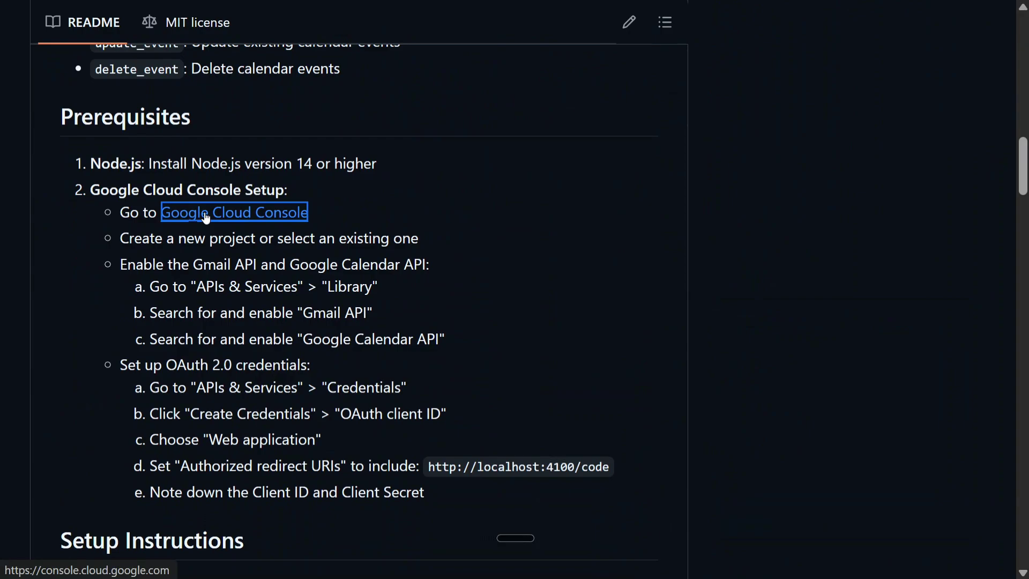
Open Google Cloud Console from the README and confirm mcp-testing is the selected project.
{"action": "left_click", "coordinate": [234, 212]}
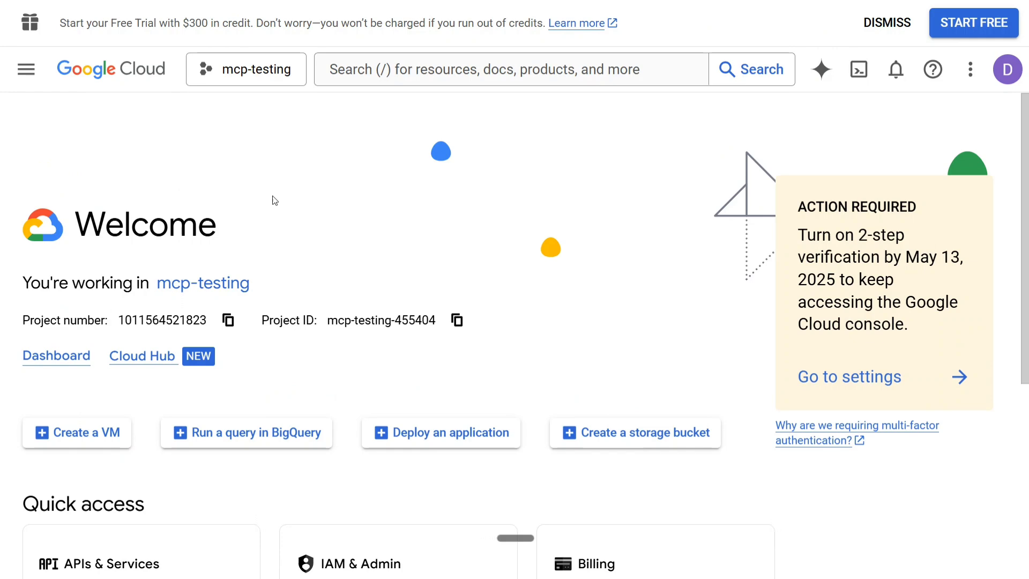
{"action": "mouse_move", "coordinate": [203, 283]}
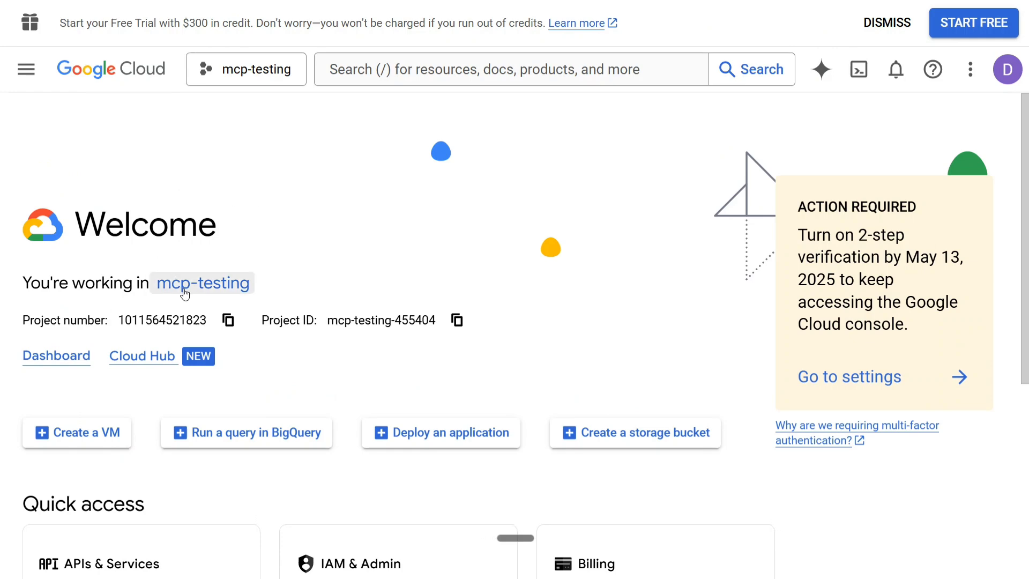
{"action": "left_click", "coordinate": [203, 283]}
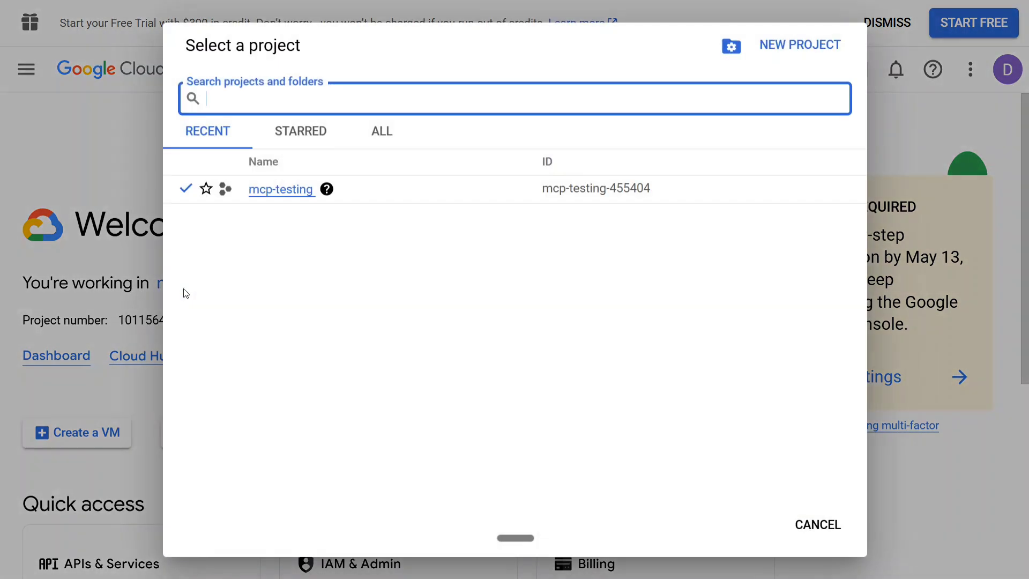
{"action": "left_click", "coordinate": [281, 188]}
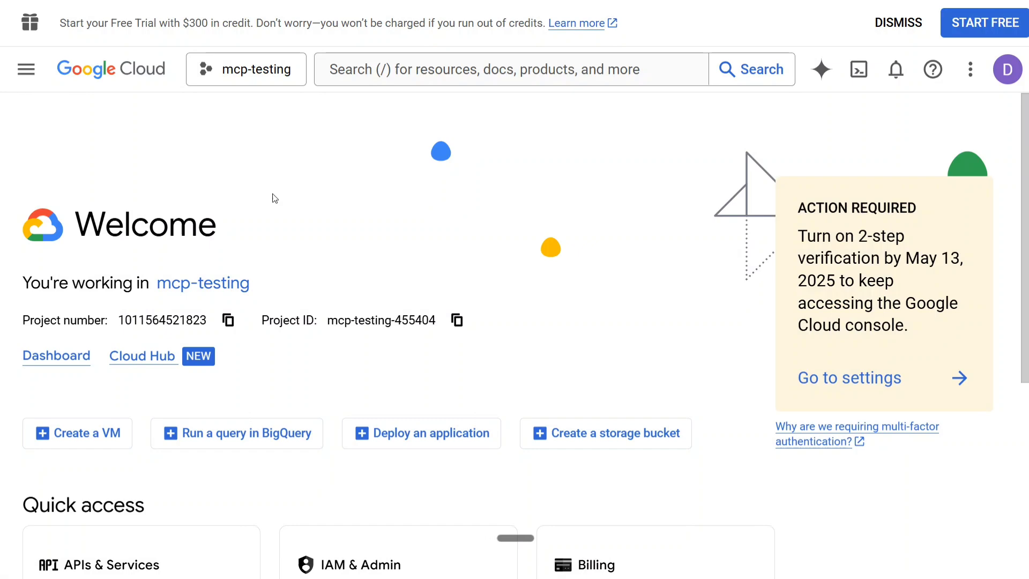
{"action": "scroll", "scroll_direction": "down", "scroll_amount": 3}
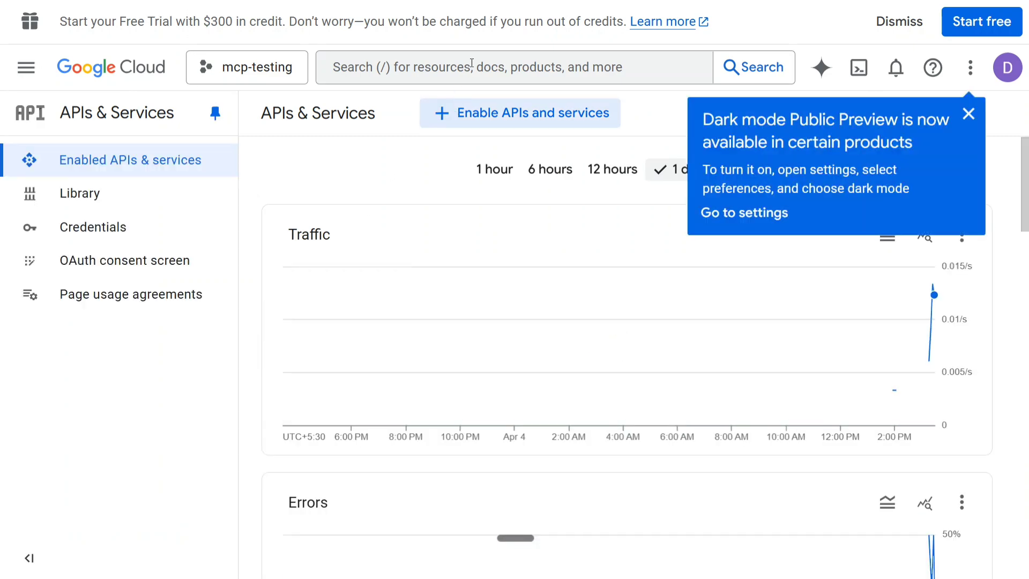
Search the console and open the Google Calendar API product details page.
{"action": "left_click", "coordinate": [512, 66]}
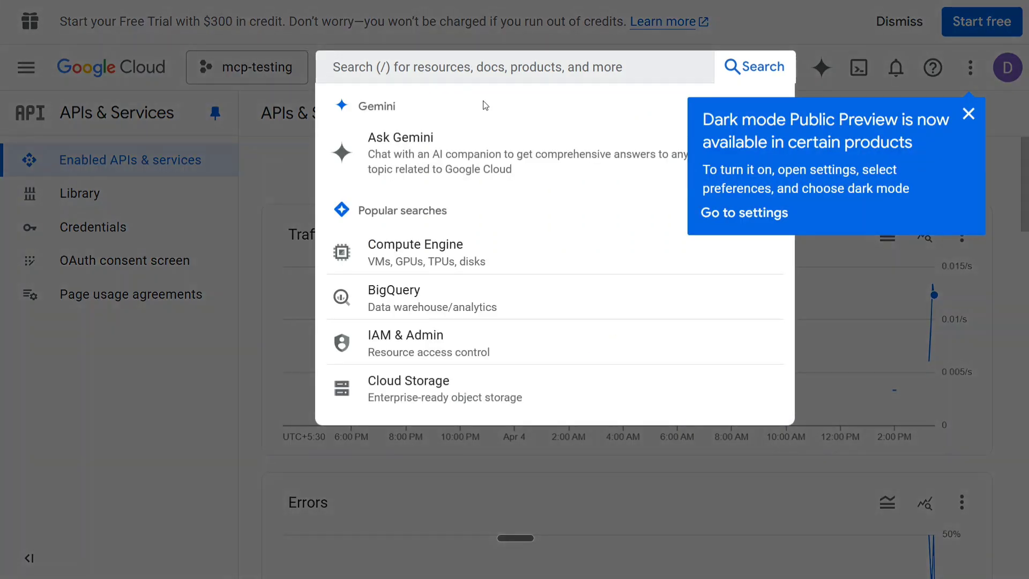
{"action": "type", "text": "google cloud storage"}
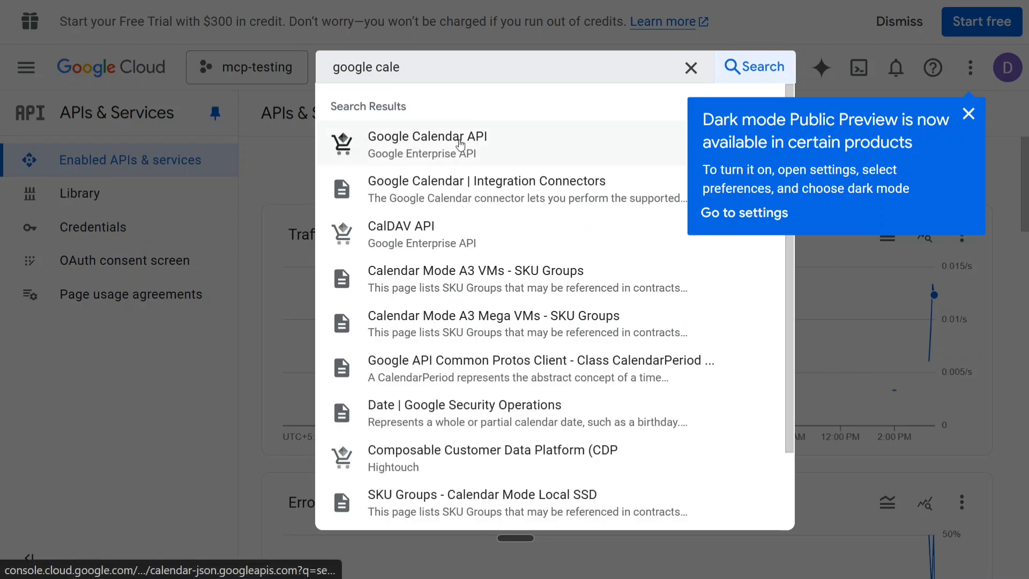
{"action": "left_click", "coordinate": [428, 136]}
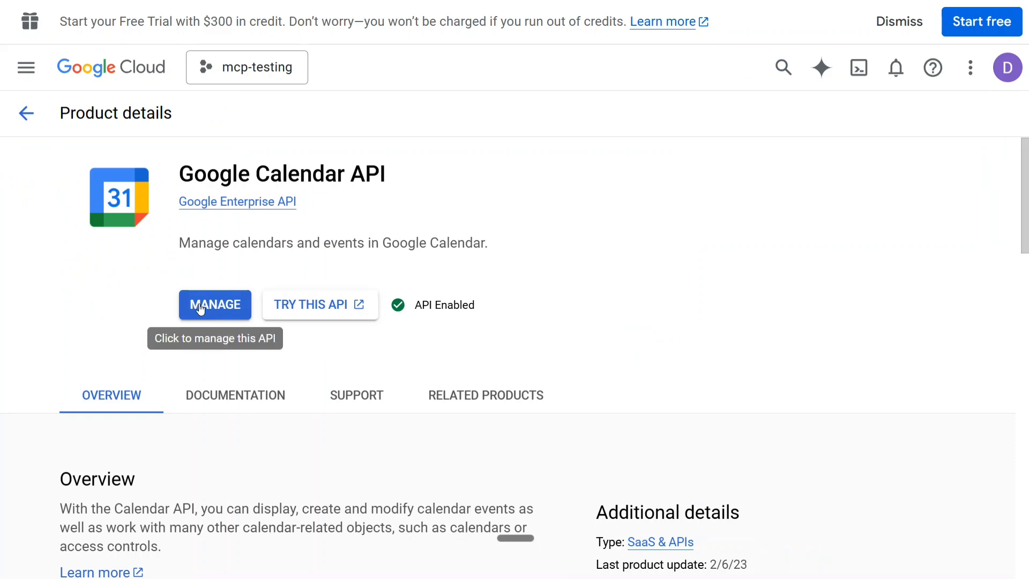
{"action": "mouse_move", "coordinate": [156, 233]}
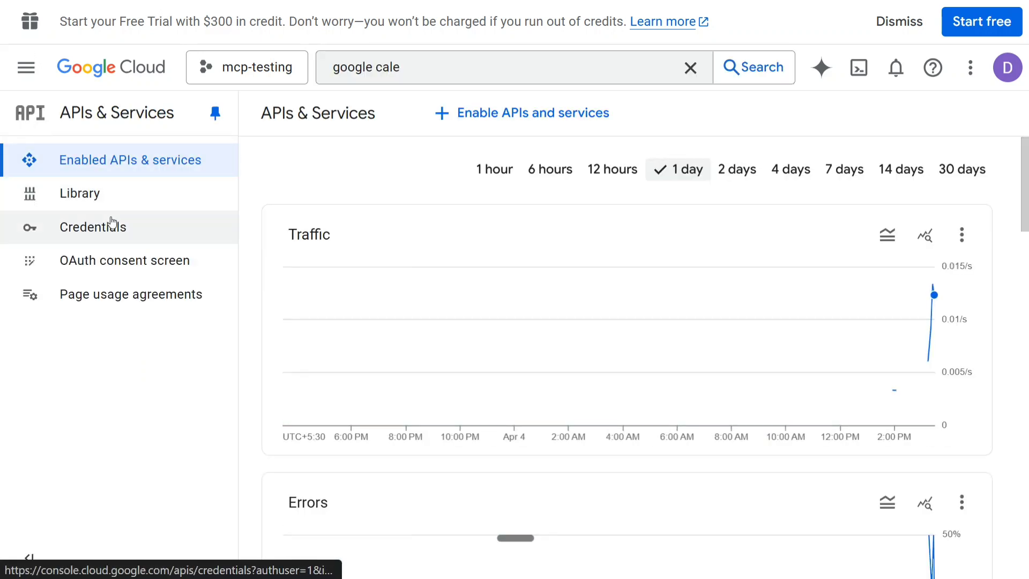
Go to Credentials and start creating an OAuth client ID.
{"action": "left_click", "coordinate": [92, 226]}
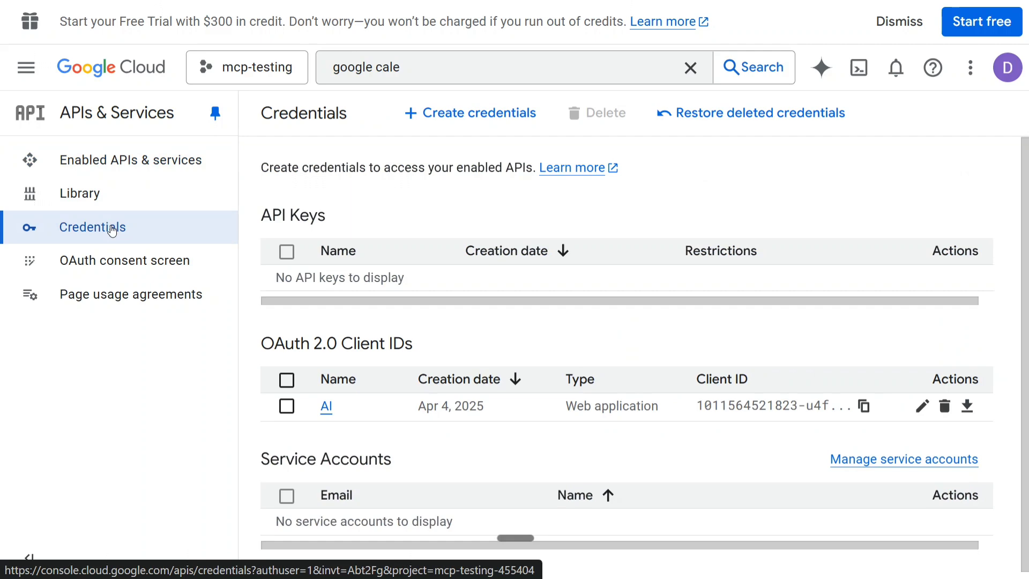
{"action": "left_click", "coordinate": [470, 113]}
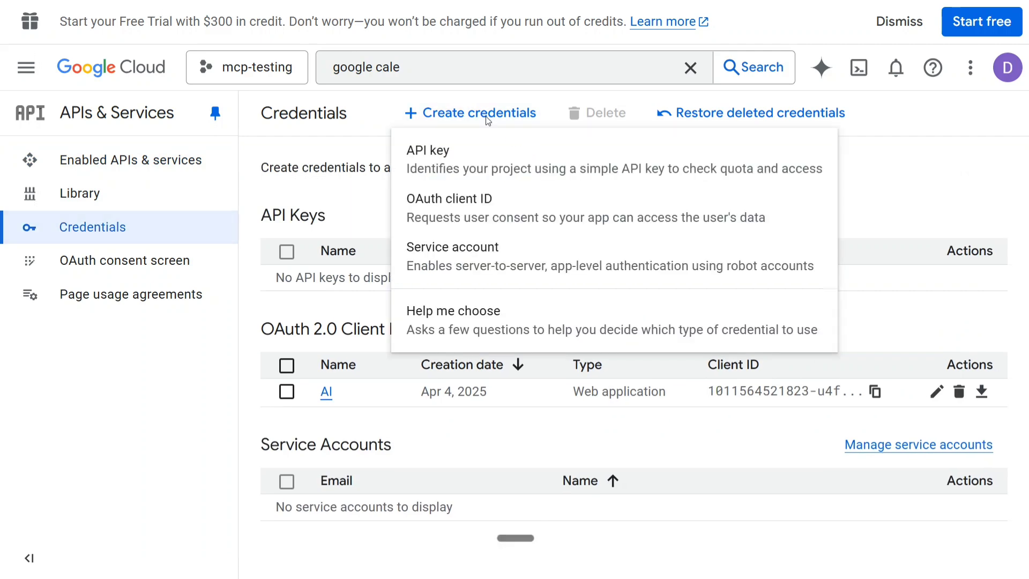
{"action": "mouse_move", "coordinate": [457, 207]}
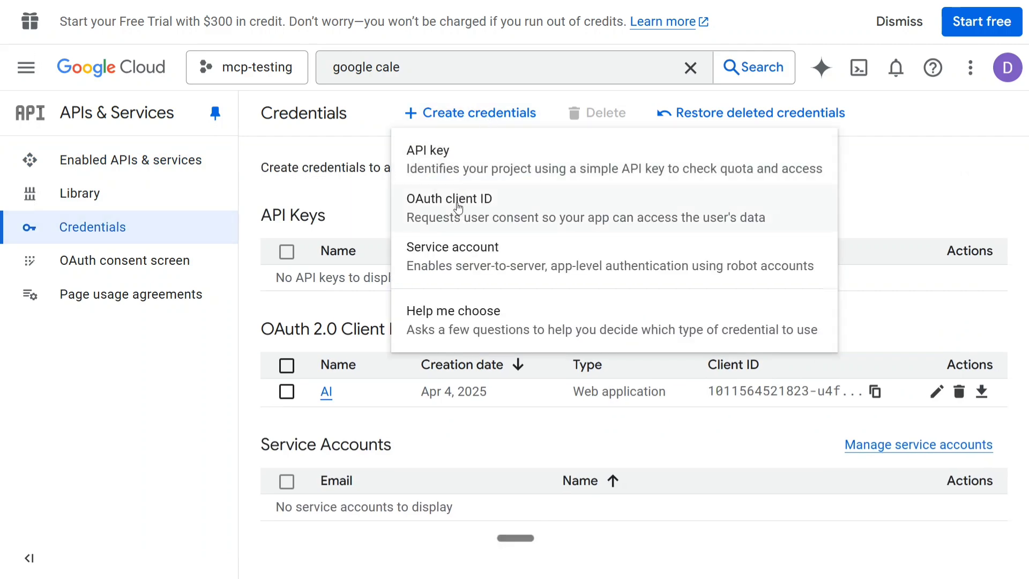
{"action": "left_click", "coordinate": [449, 199]}
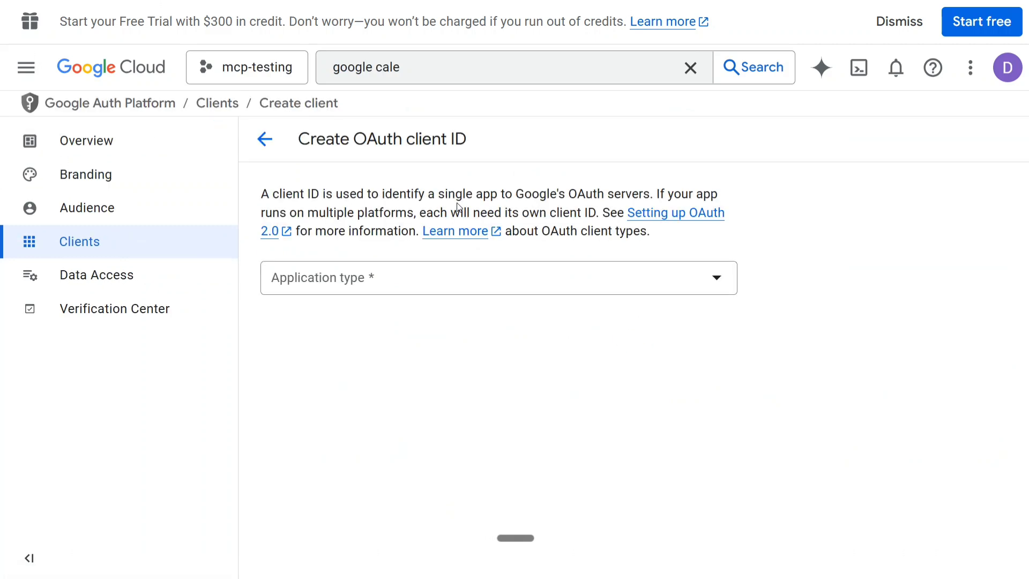
{"action": "left_click", "coordinate": [497, 277]}
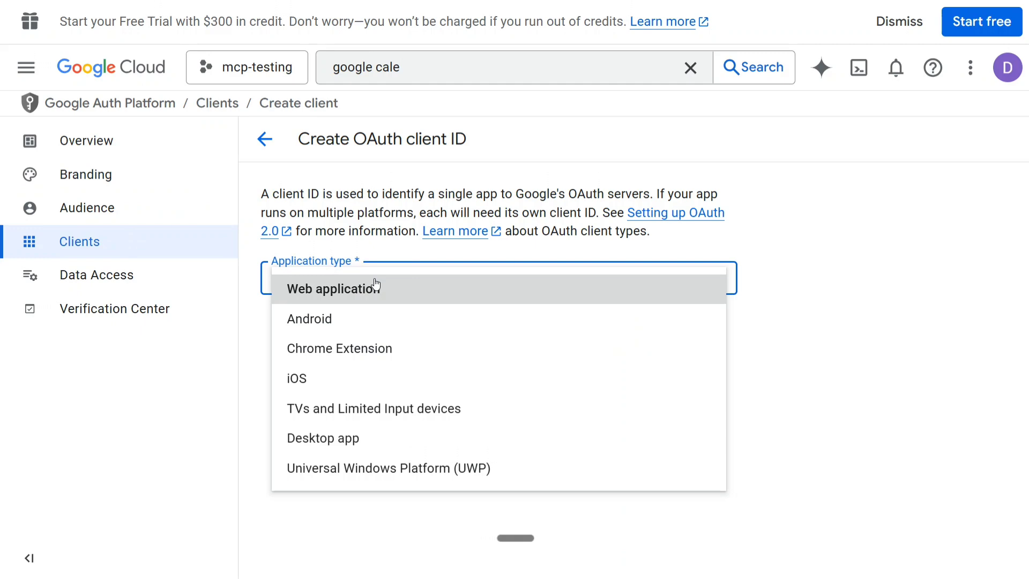
{"action": "left_click", "coordinate": [335, 287]}
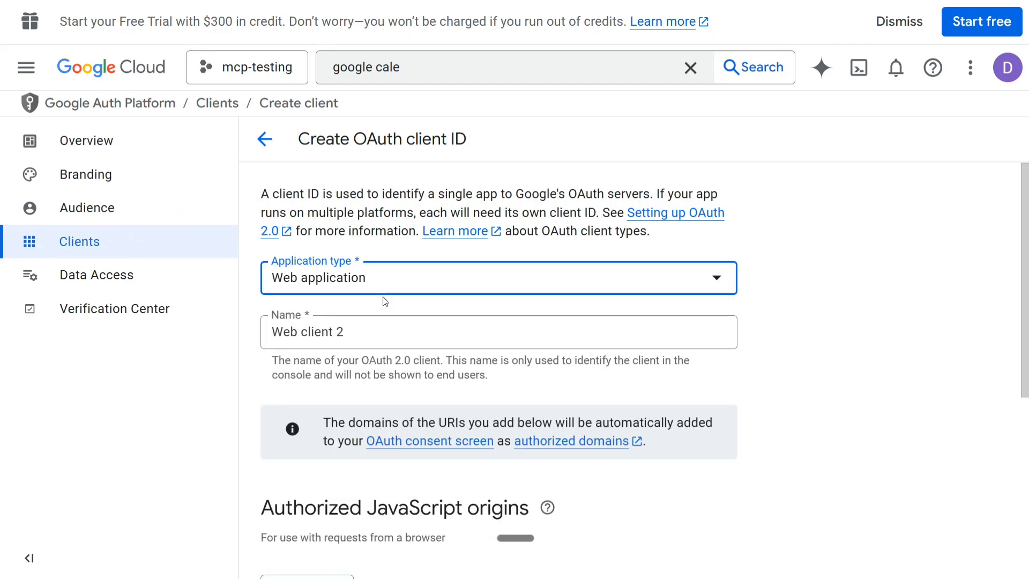
{"action": "mouse_move", "coordinate": [872, 269]}
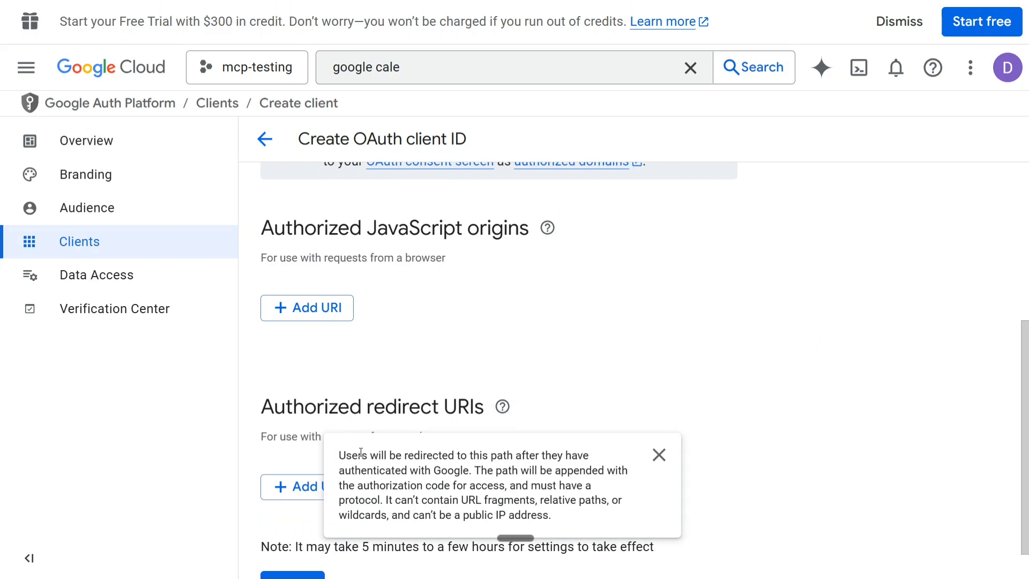
{"action": "left_click", "coordinate": [658, 455]}
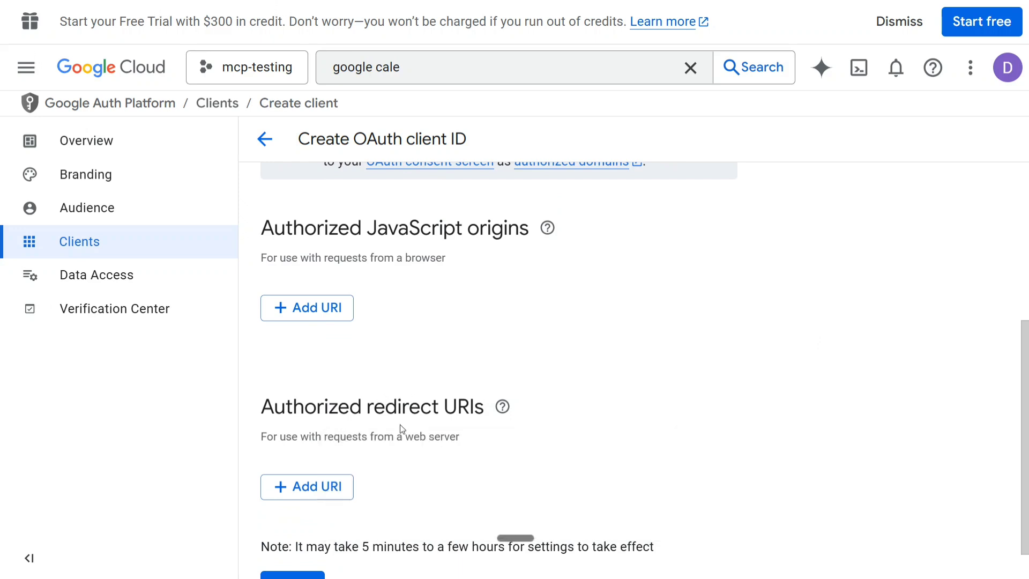
{"action": "mouse_move", "coordinate": [399, 426]}
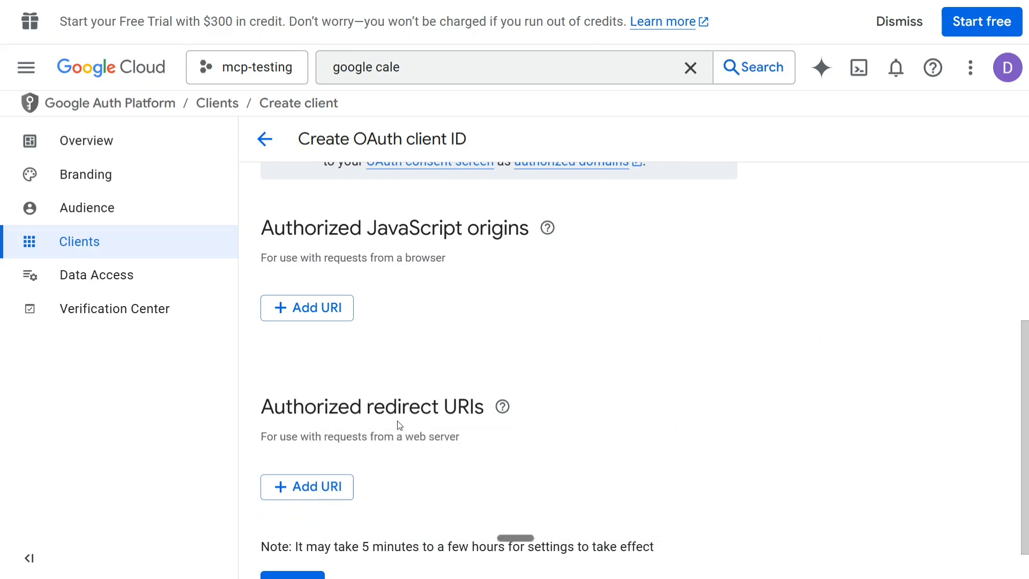
{"action": "left_click", "coordinate": [307, 486]}
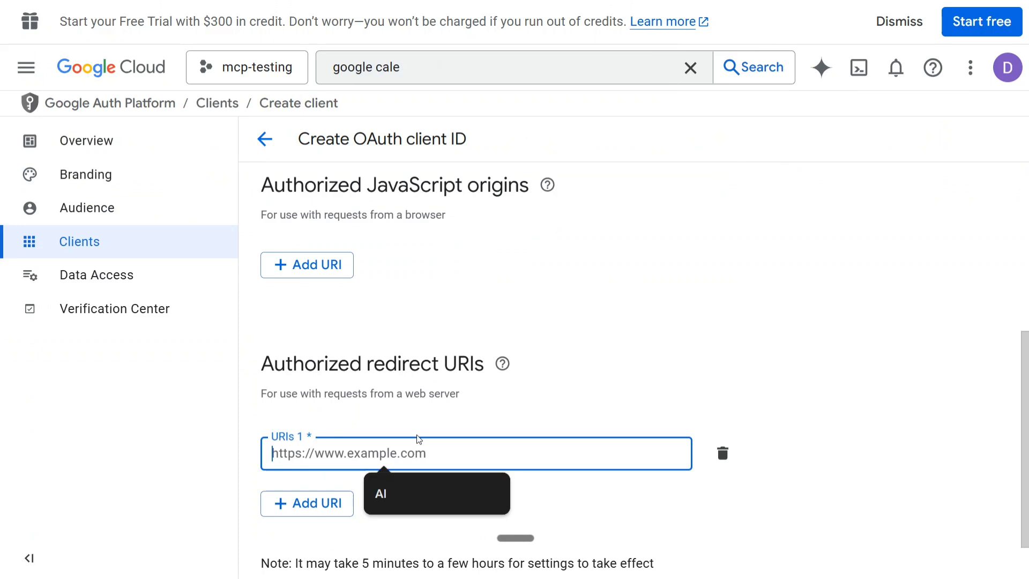
{"action": "type", "text": "http://localhost:4100/code"}
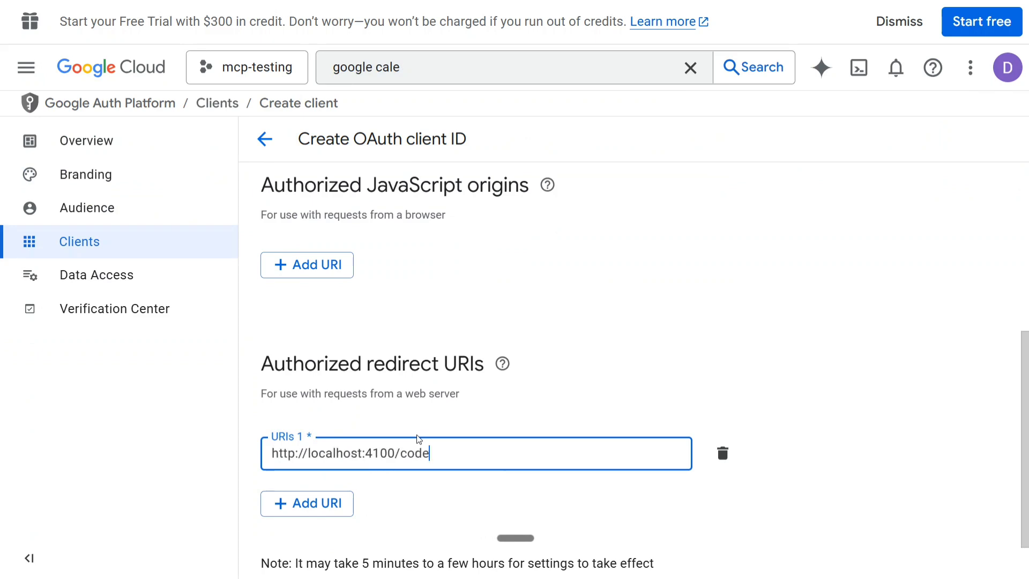
{"action": "mouse_move", "coordinate": [567, 422]}
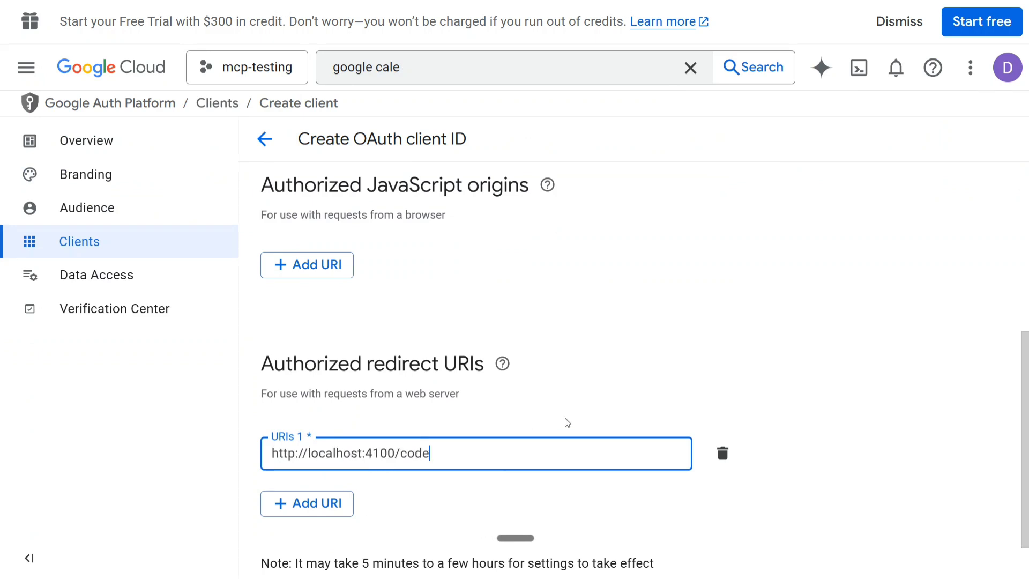
{"action": "mouse_move", "coordinate": [574, 432]}
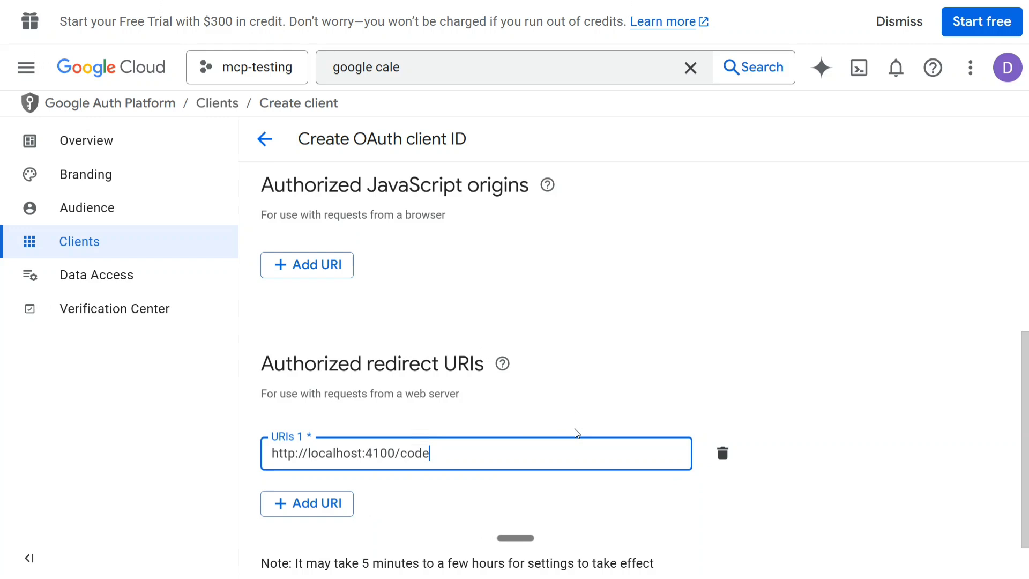
{"action": "left_click", "coordinate": [307, 503]}
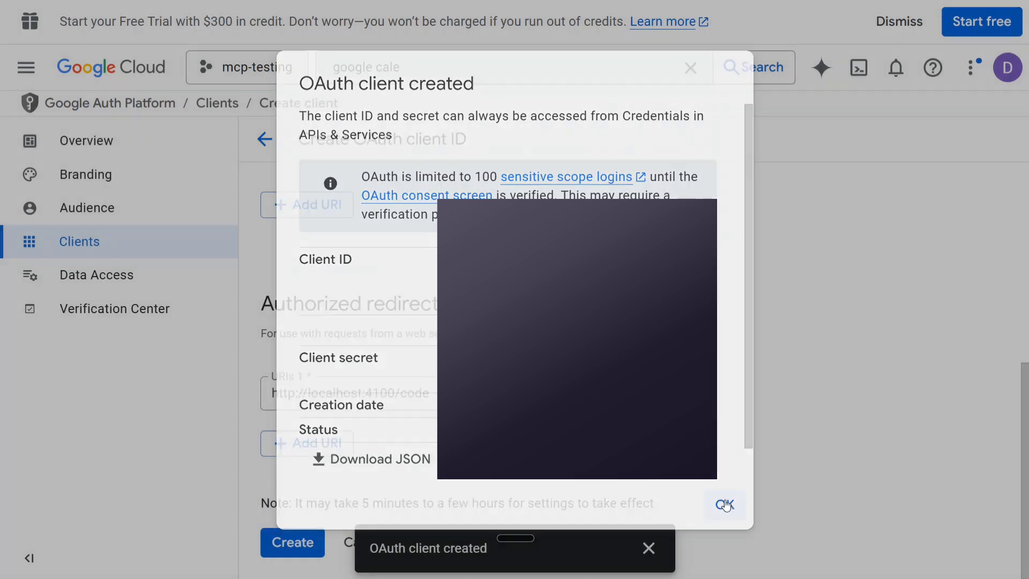
Dismiss the OAuth client created confirmation dialog.
{"action": "left_click", "coordinate": [724, 504]}
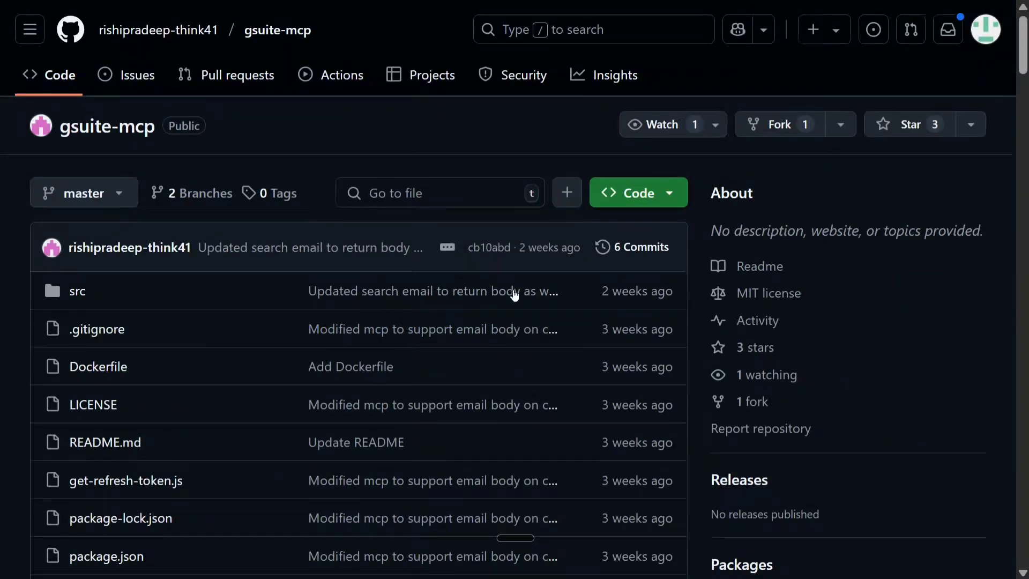
Check the repository's Code clone options and close them.
{"action": "left_click", "coordinate": [629, 192]}
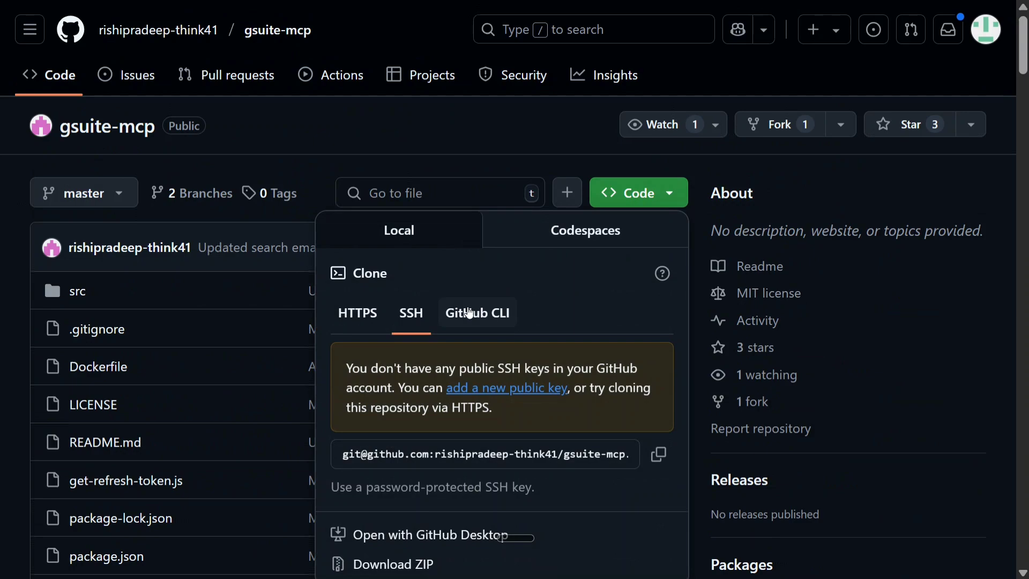
{"action": "left_click", "coordinate": [357, 312]}
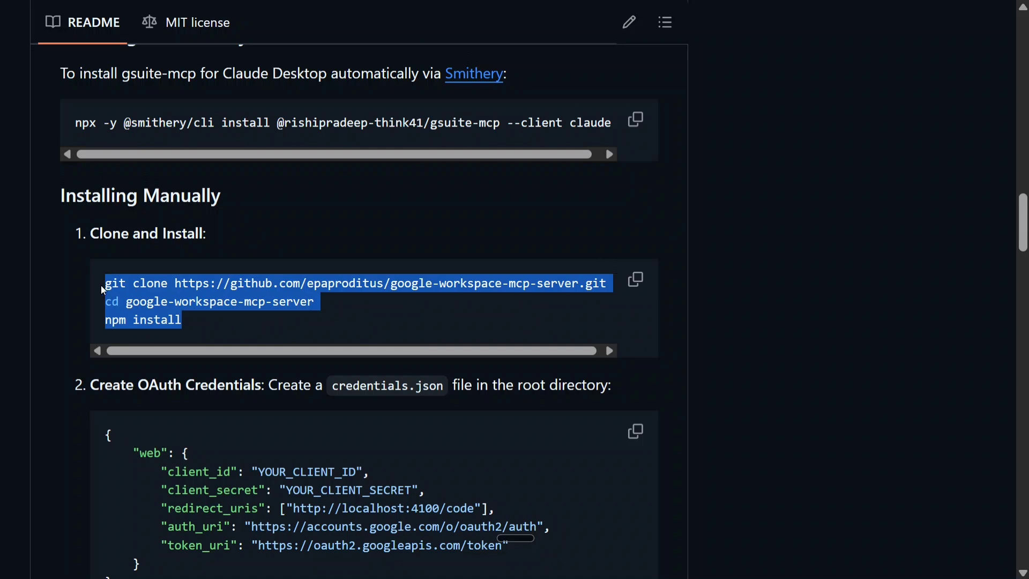
Read the README's credentials steps, select the node get-refresh-token.js command, return to Installing via Smithery.
{"action": "scroll", "scroll_direction": "down", "scroll_amount": 3}
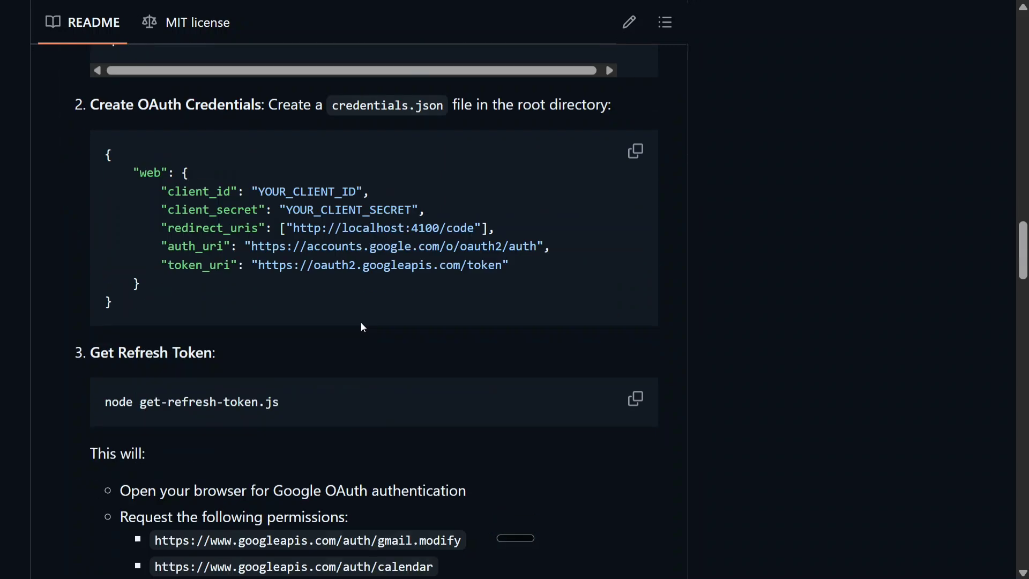
{"action": "scroll", "scroll_direction": "down", "scroll_amount": 3}
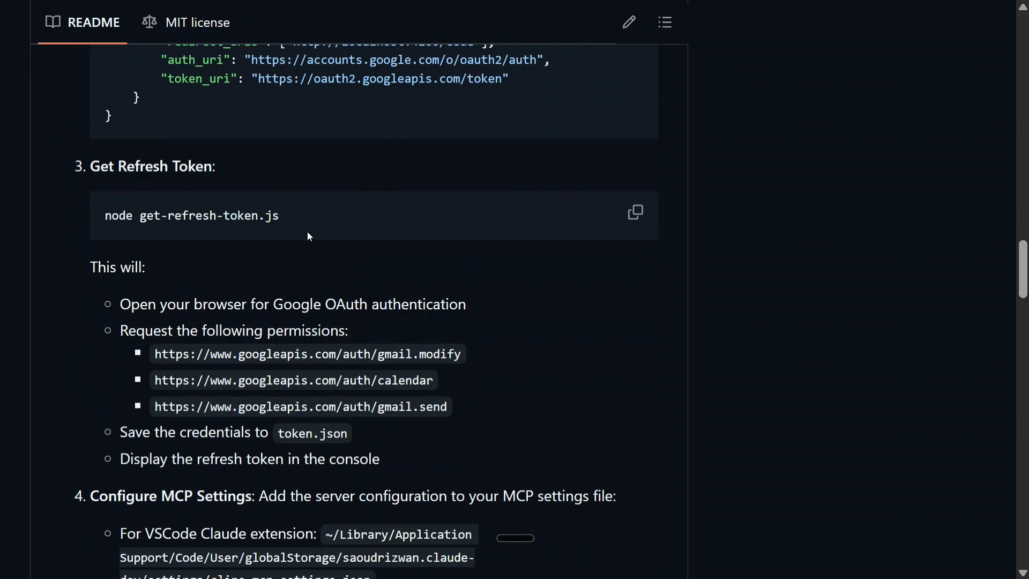
{"action": "double_click", "coordinate": [191, 215]}
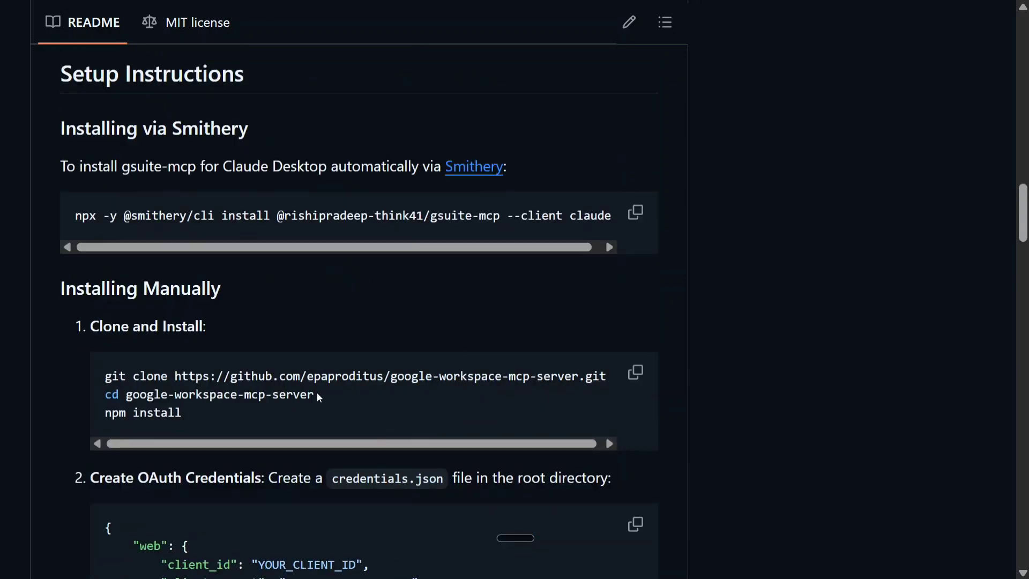
{"action": "scroll", "scroll_direction": "down", "scroll_amount": 3}
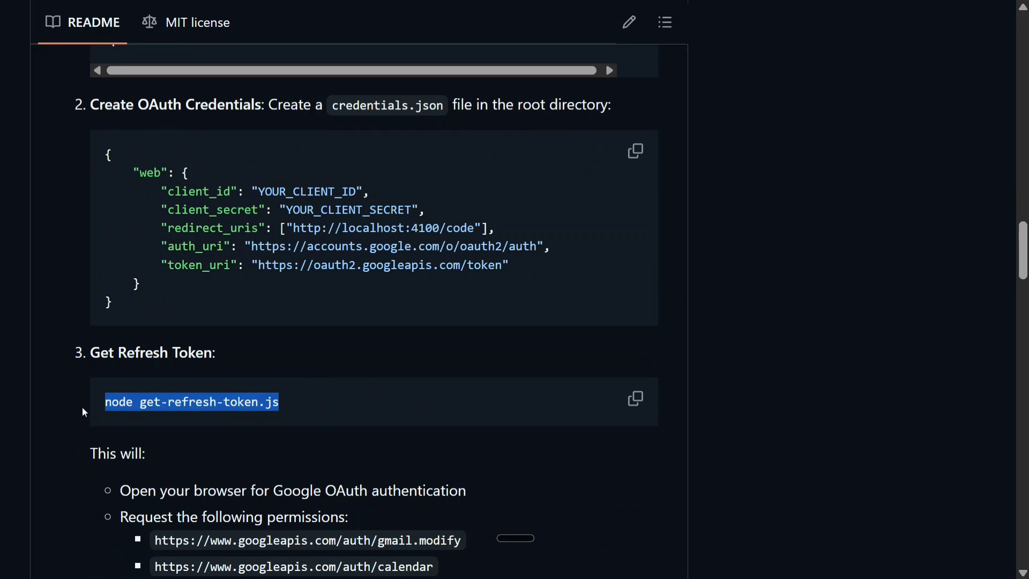
{"action": "scroll", "scroll_direction": "up", "scroll_amount": 3}
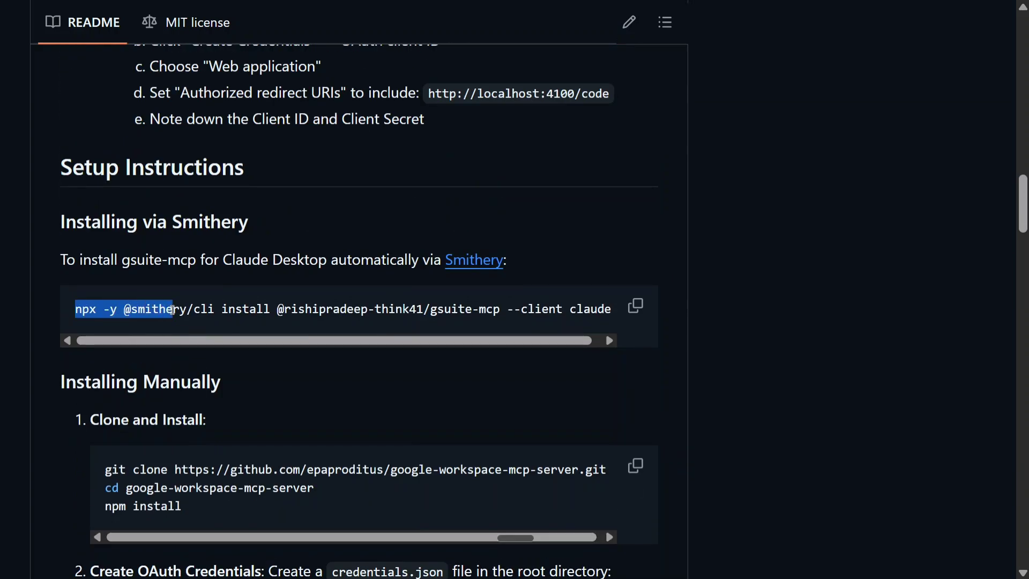
Select the npx Smithery install command and the refresh-token line, review the credentials.json template.
{"action": "left_click", "coordinate": [635, 305]}
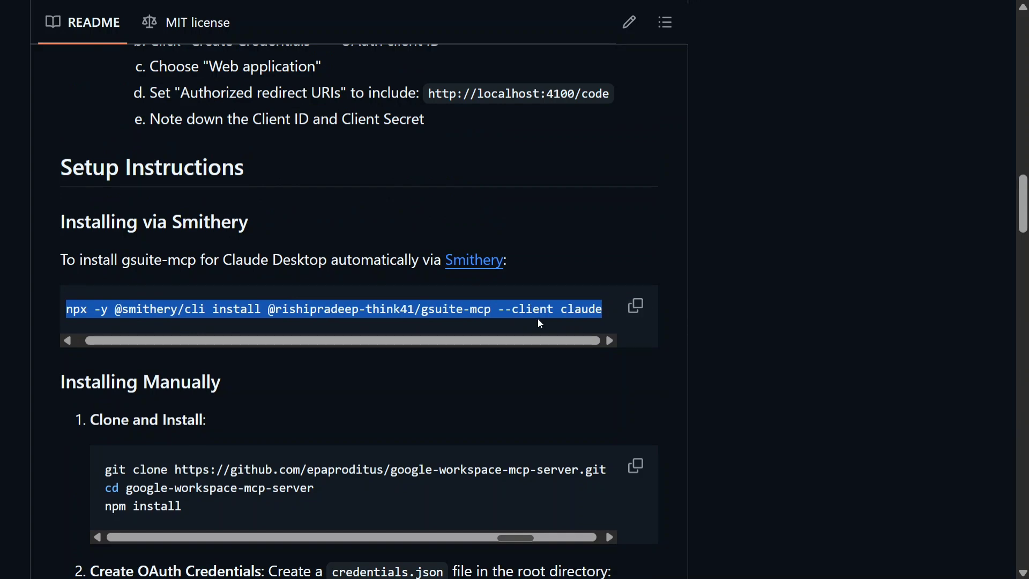
{"action": "left_click", "coordinate": [385, 421]}
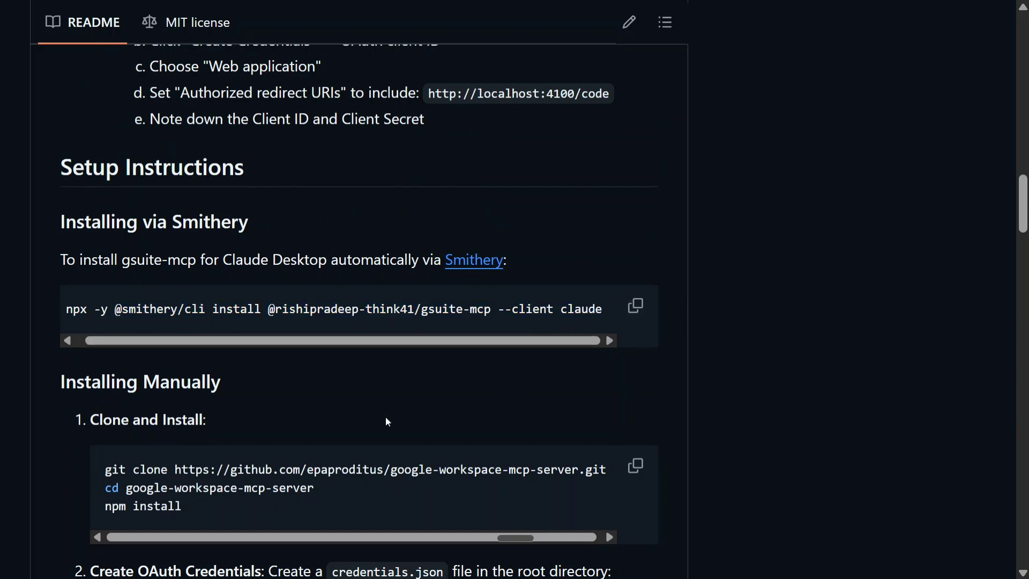
{"action": "scroll", "scroll_direction": "down", "scroll_amount": 3}
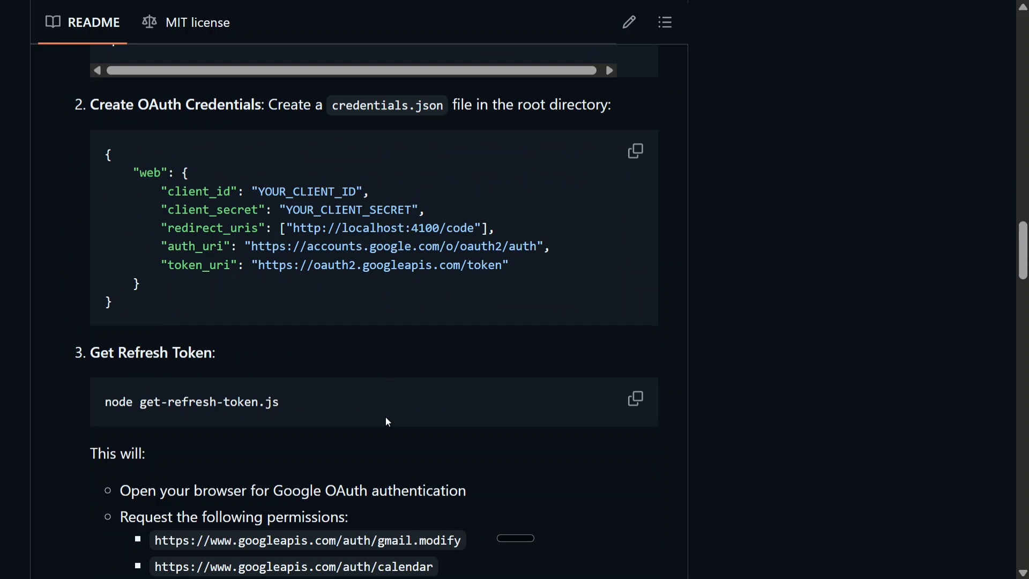
{"action": "triple_click", "coordinate": [263, 191]}
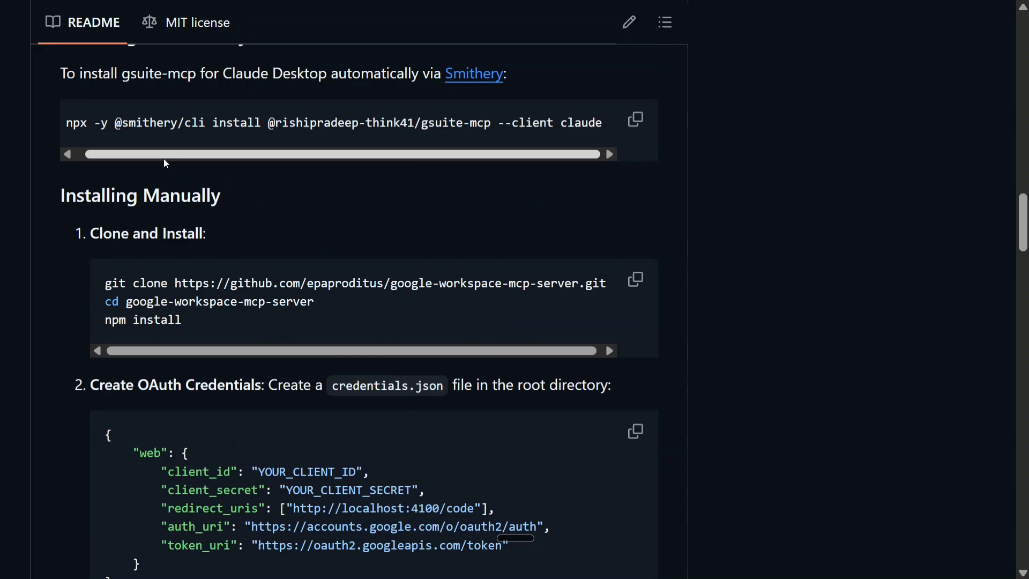
{"action": "mouse_move", "coordinate": [321, 375]}
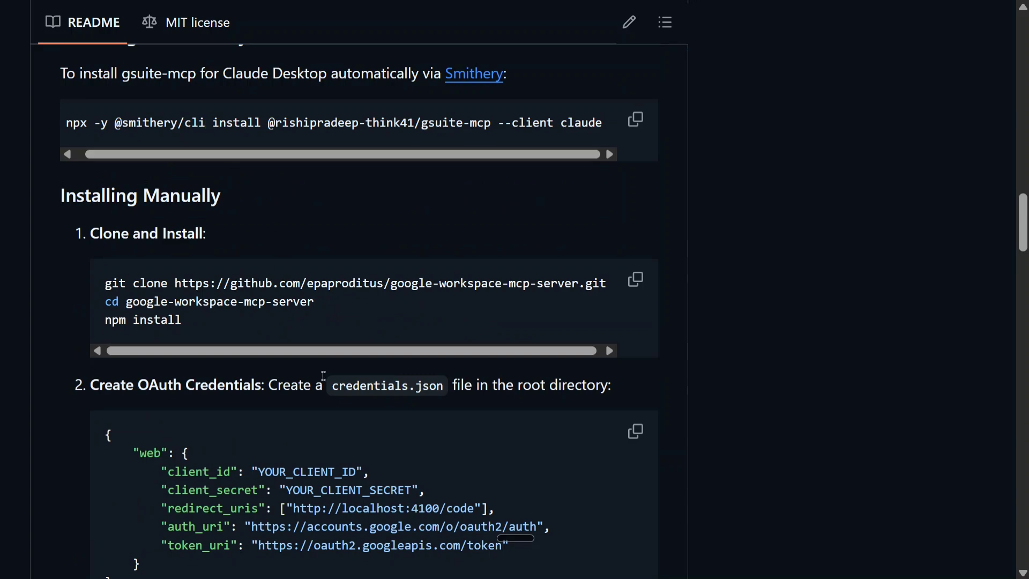
{"action": "scroll", "scroll_direction": "down", "scroll_amount": 3}
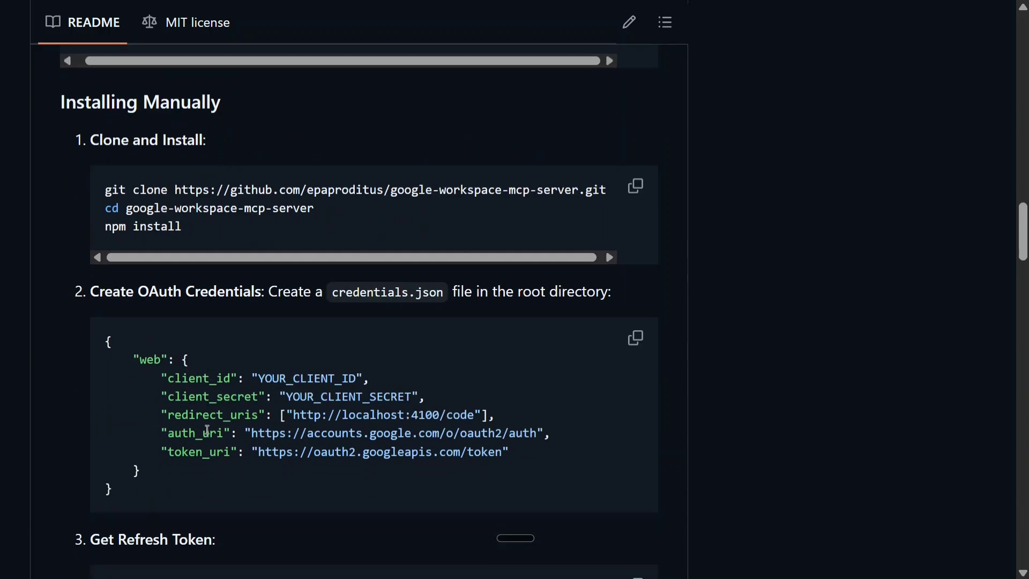
{"action": "mouse_move", "coordinate": [210, 414]}
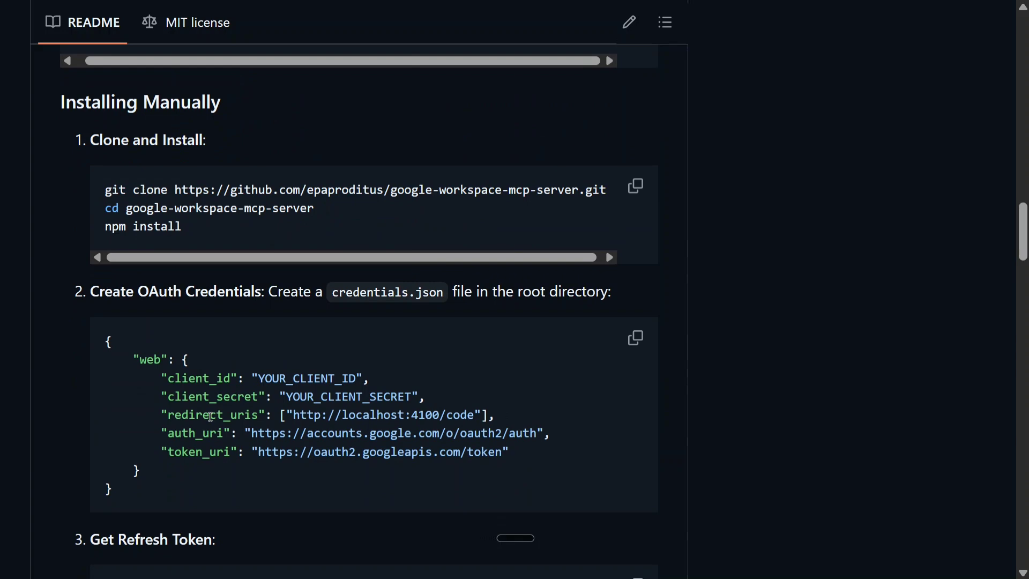
{"action": "scroll", "scroll_direction": "up", "scroll_amount": 3}
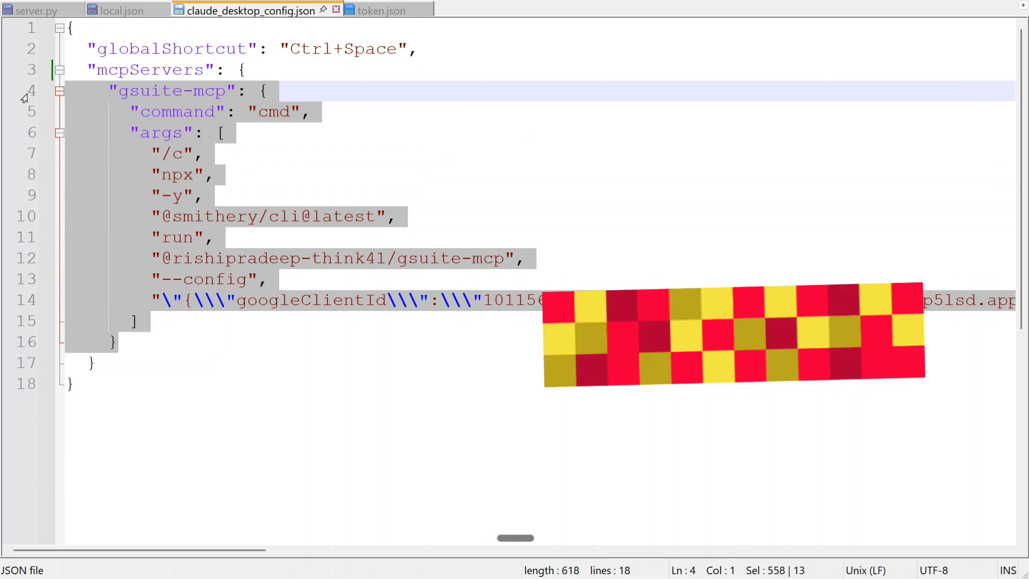
Leave claude_desktop_config.json in the editor before bringing up Task Manager filtered to claud.
{"action": "left_click", "coordinate": [314, 258]}
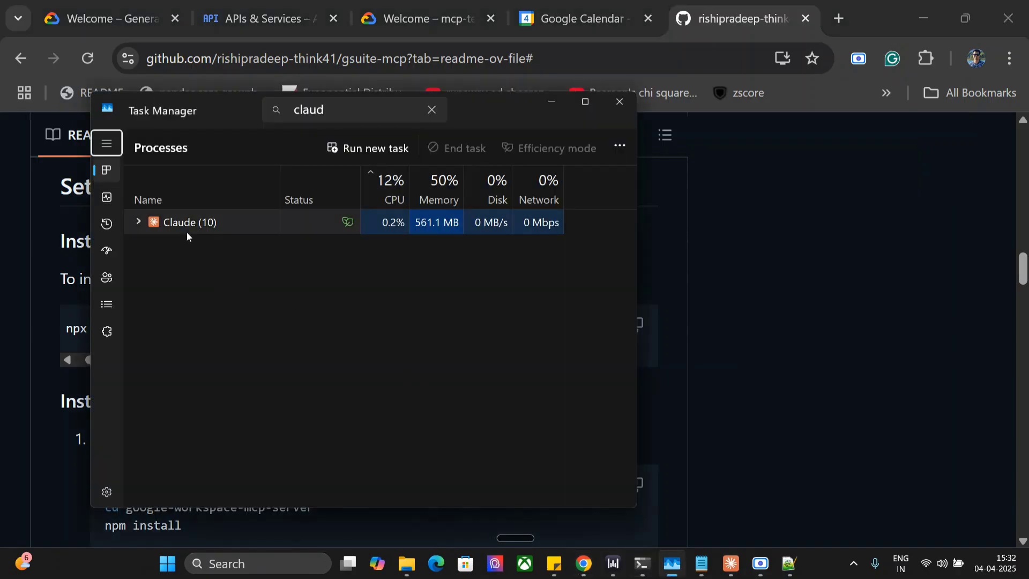
End task on the Claude process group so it restarts with the new gsuite-mcp config.
{"action": "right_click", "coordinate": [190, 222]}
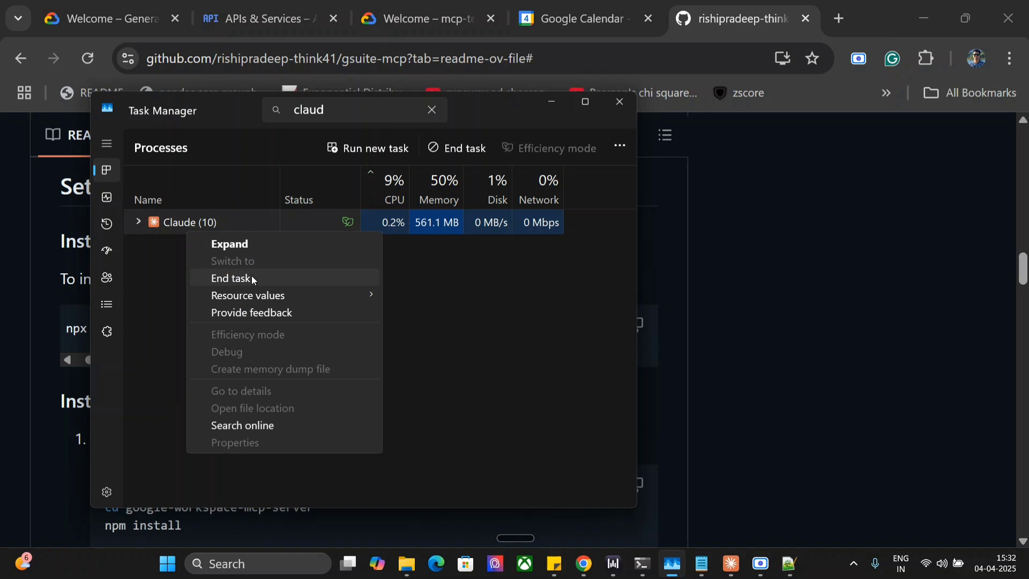
{"action": "left_click", "coordinate": [230, 279]}
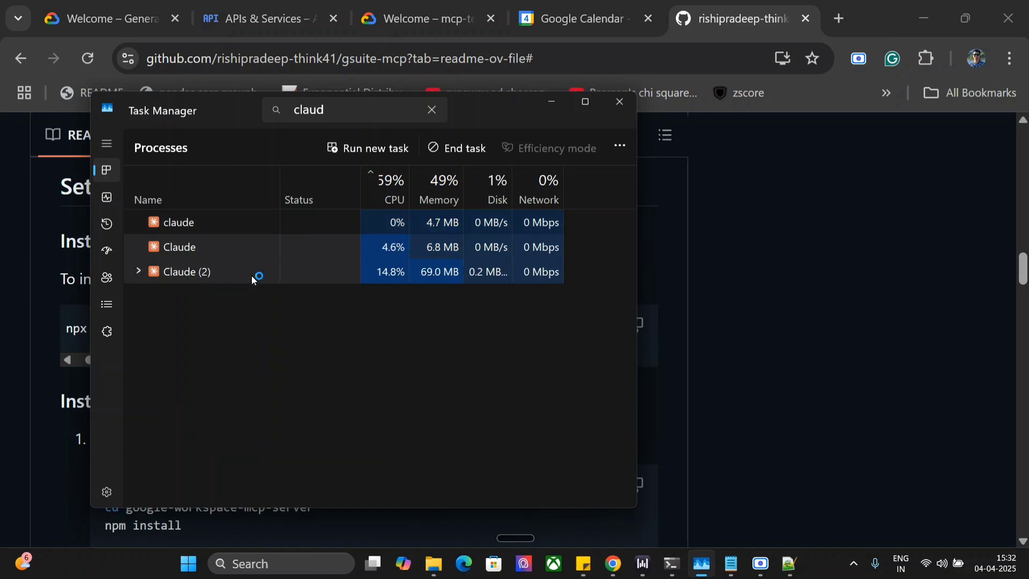